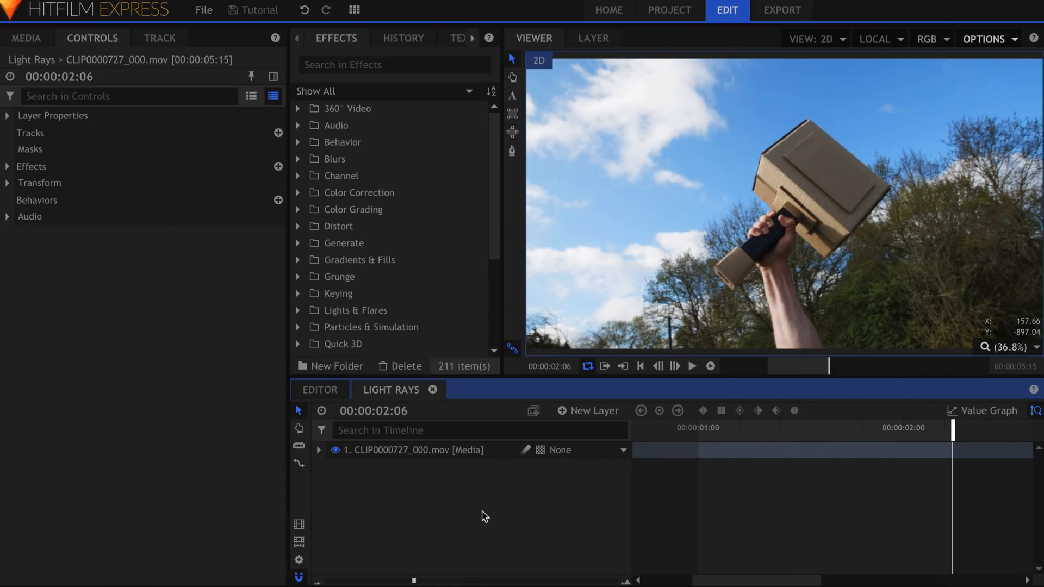
Preview the shot, then create a new plane layer coloured white above the hammer footage
{"action": "left_click", "coordinate": [692, 366]}
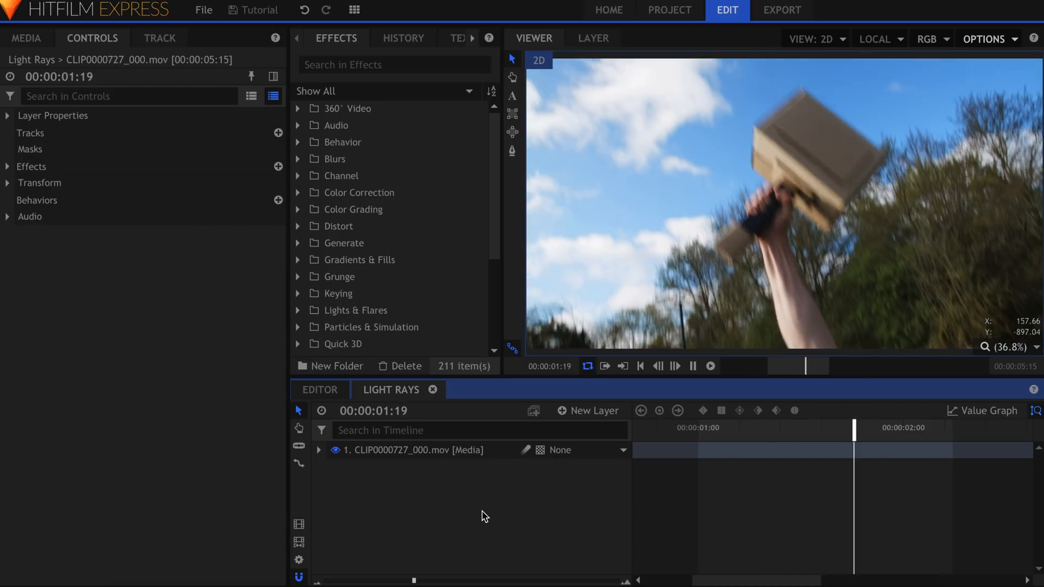
{"action": "left_click", "coordinate": [588, 410]}
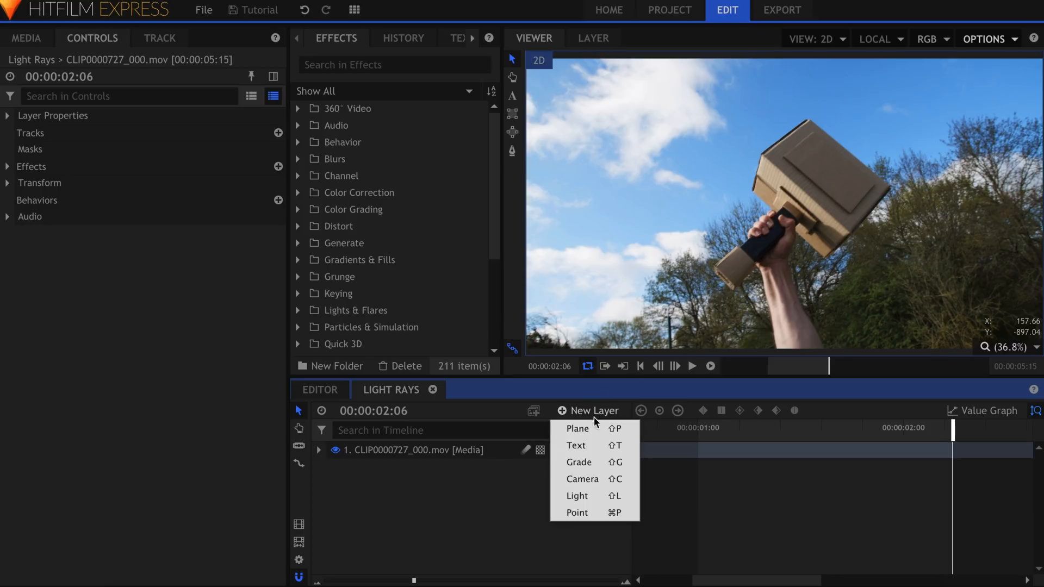
{"action": "left_click", "coordinate": [577, 428]}
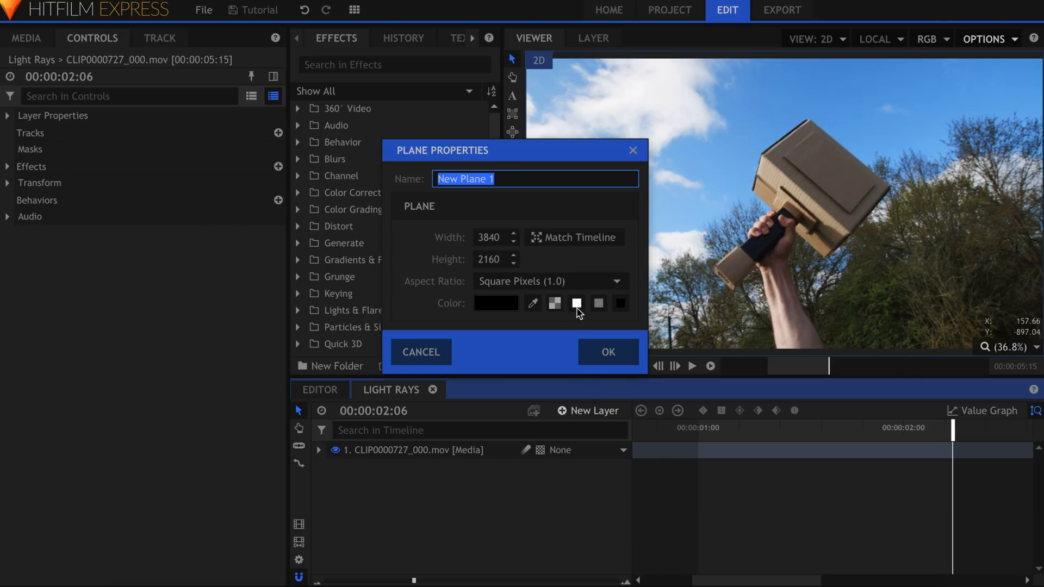
{"action": "left_click", "coordinate": [607, 351]}
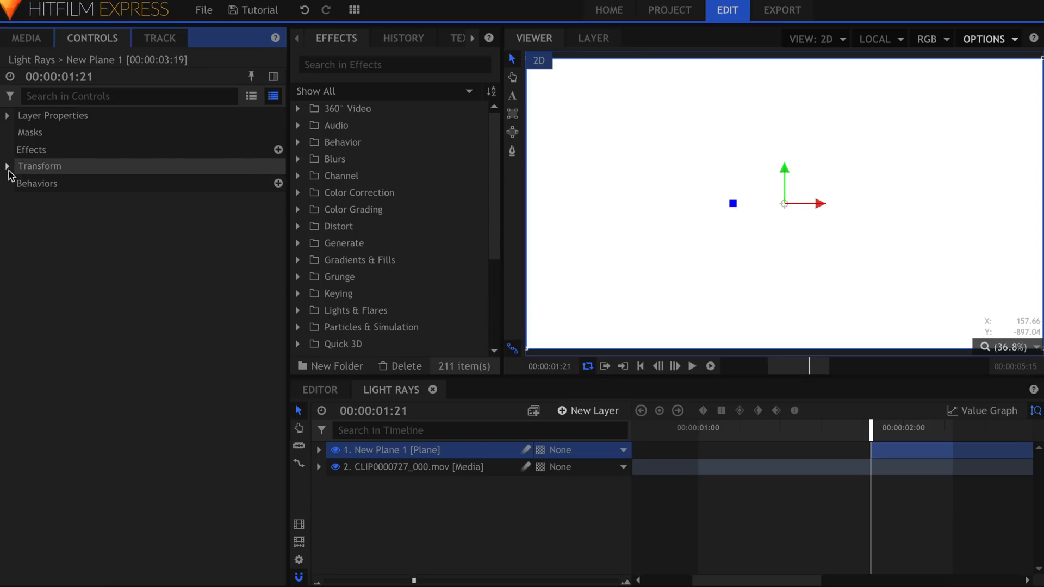
Set plane Opacity to 0% and keyframe a mask path traced around the raised arm and hammer
{"action": "left_click", "coordinate": [6, 165]}
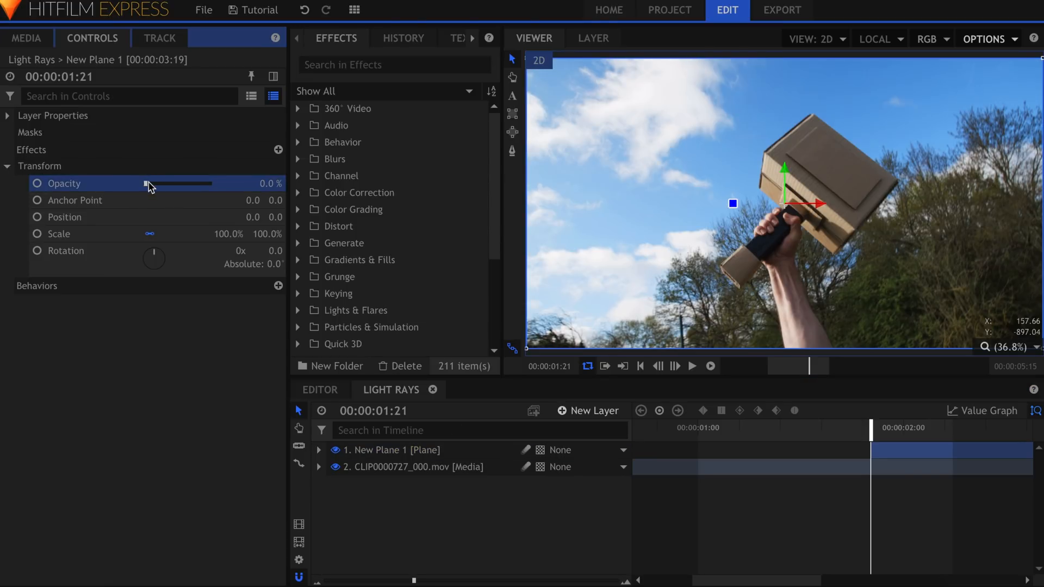
{"action": "mouse_move", "coordinate": [483, 208]}
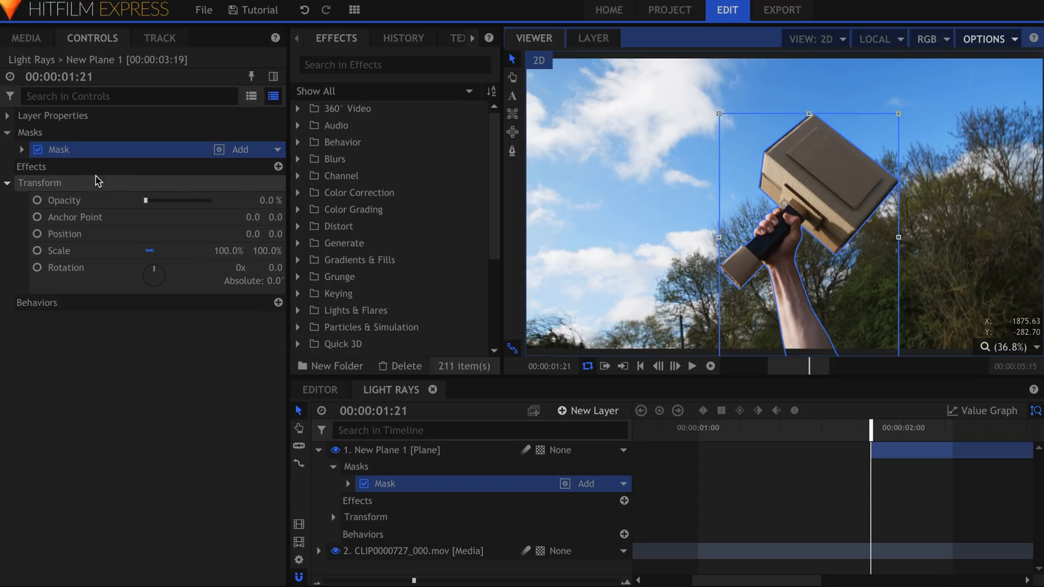
{"action": "left_click", "coordinate": [21, 149]}
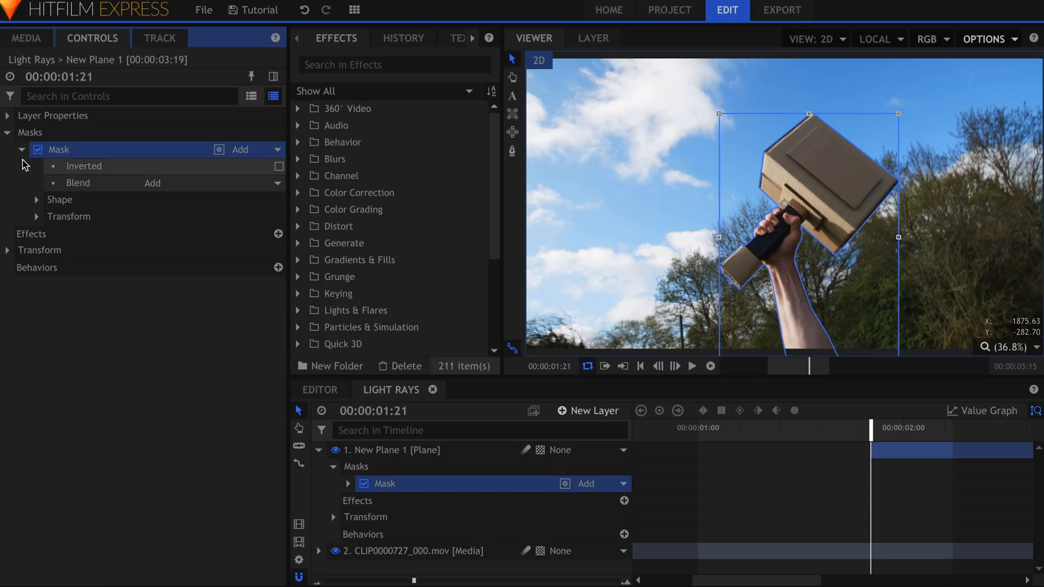
{"action": "left_click", "coordinate": [37, 216]}
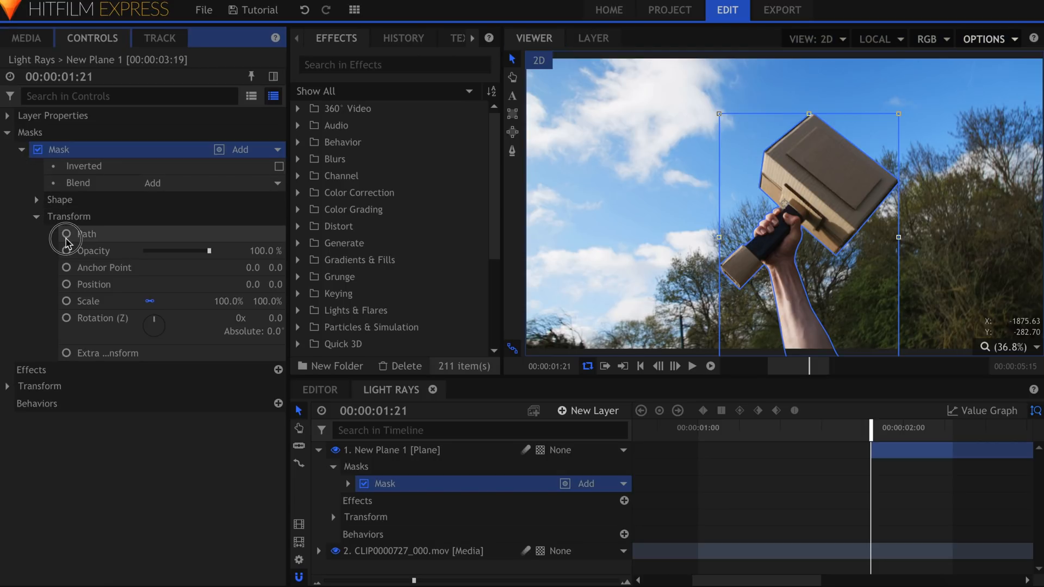
{"action": "left_click", "coordinate": [94, 283]}
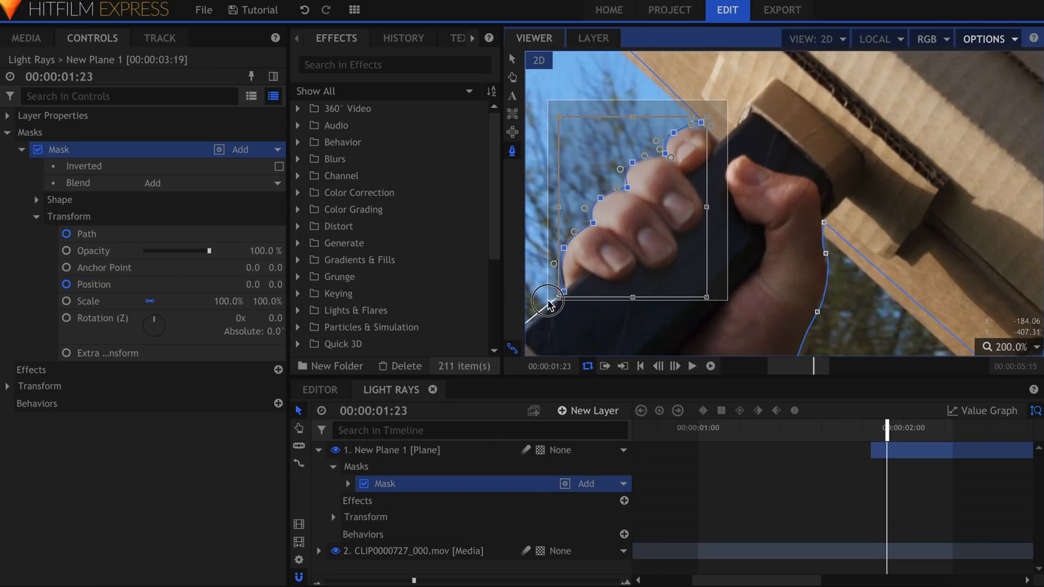
{"action": "left_click_drag", "start_coordinate": [545, 302], "coordinate": [571, 198]}
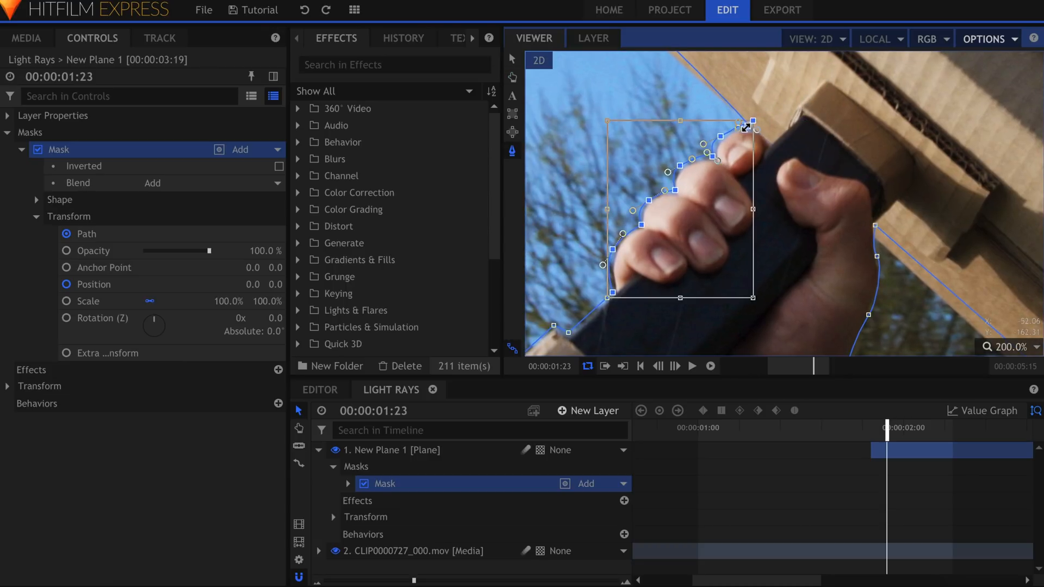
{"action": "mouse_move", "coordinate": [749, 124]}
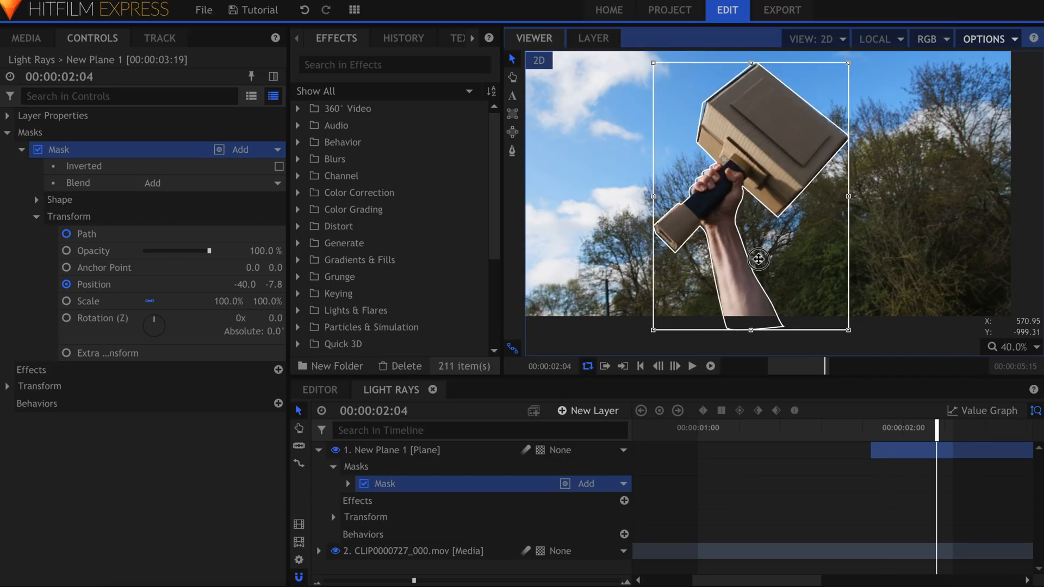
Position and invert the Arm mask, then draw an ellipse mask at the arm's base
{"action": "left_click_drag", "start_coordinate": [758, 260], "coordinate": [751, 273]}
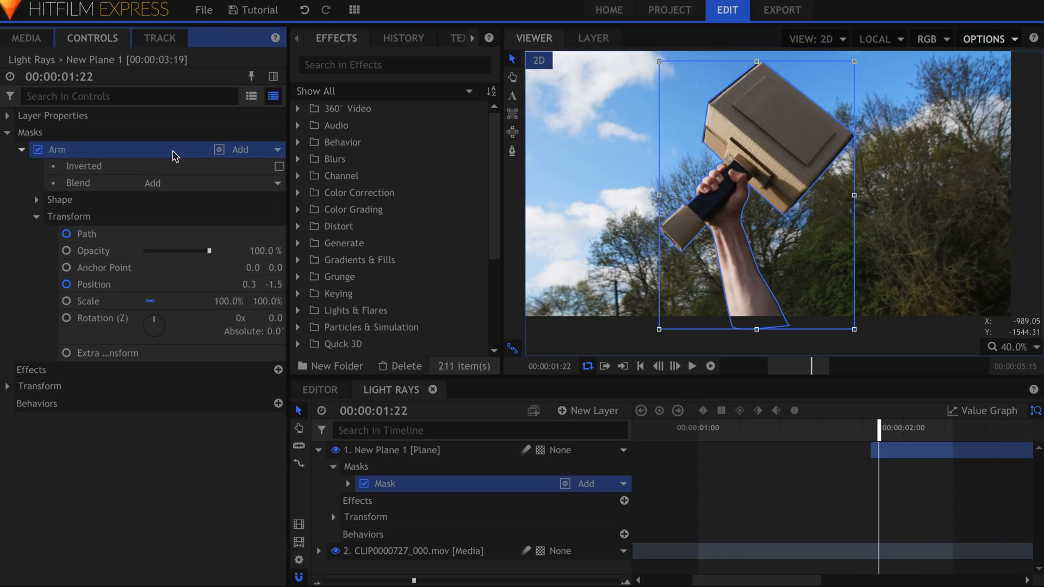
{"action": "left_click", "coordinate": [280, 165]}
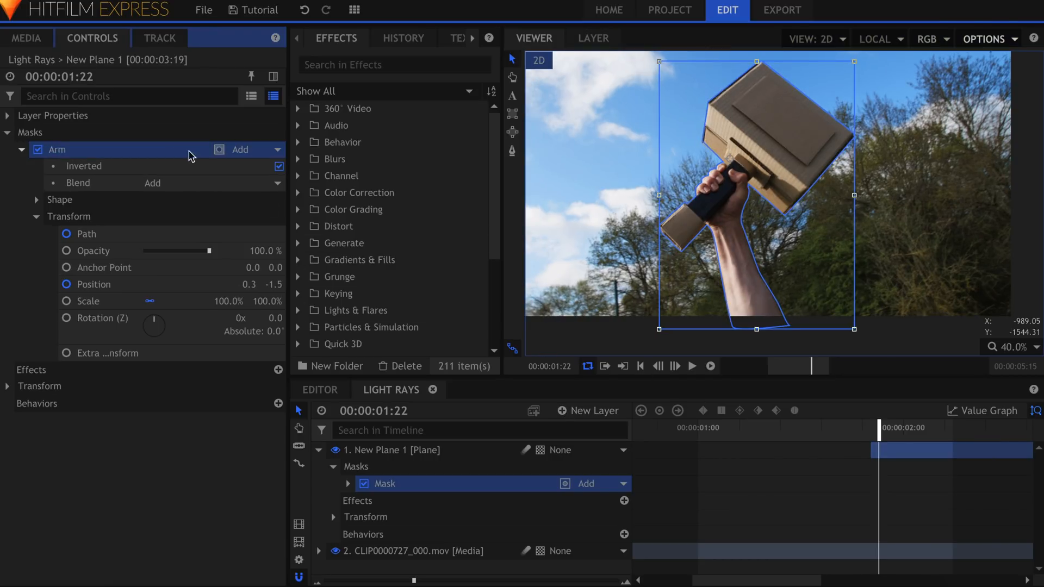
{"action": "left_click", "coordinate": [21, 149]}
{"action": "type", "text": "Light Rays"}
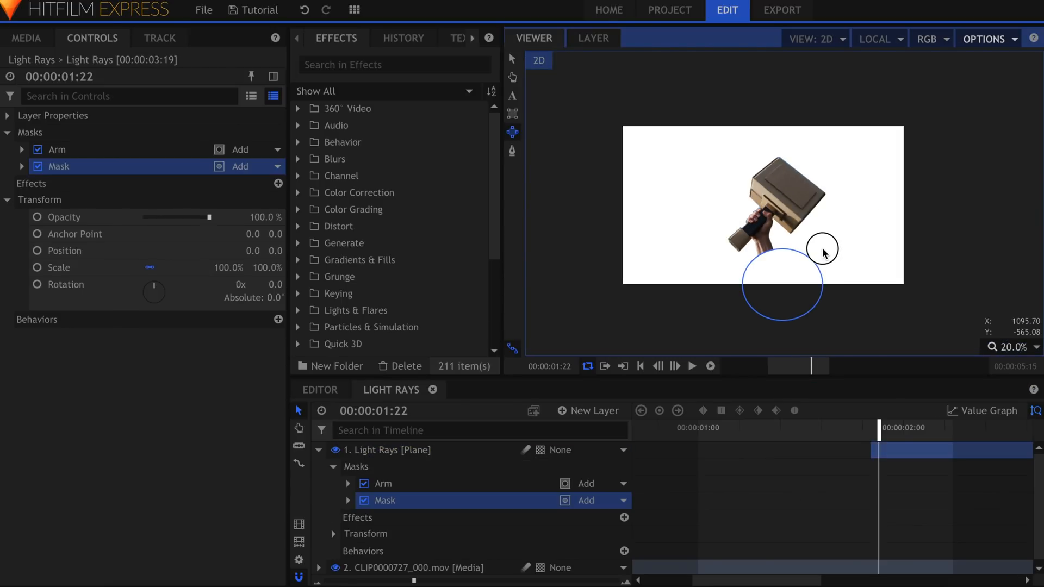
{"action": "left_click", "coordinate": [1007, 346]}
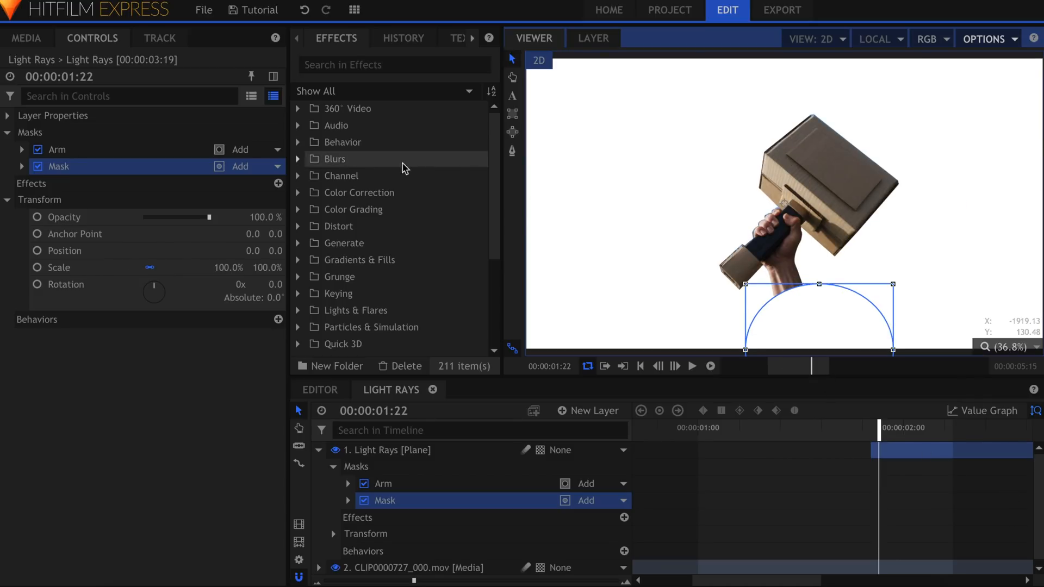
Set the ellipse mask's blend to Intersect and raise its Feather Strength for a soft glow
{"action": "left_click", "coordinate": [247, 165]}
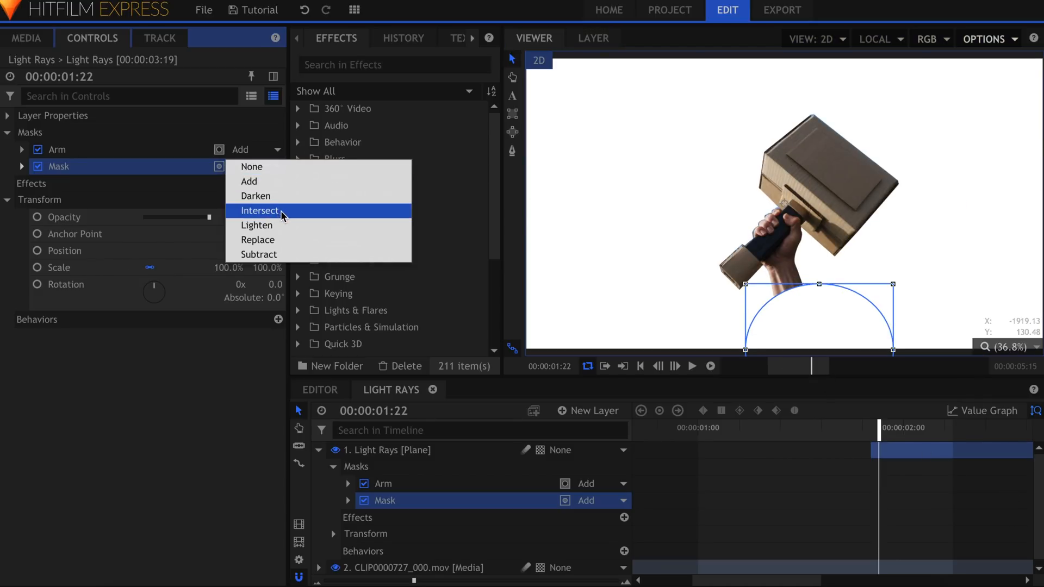
{"action": "left_click", "coordinate": [260, 209]}
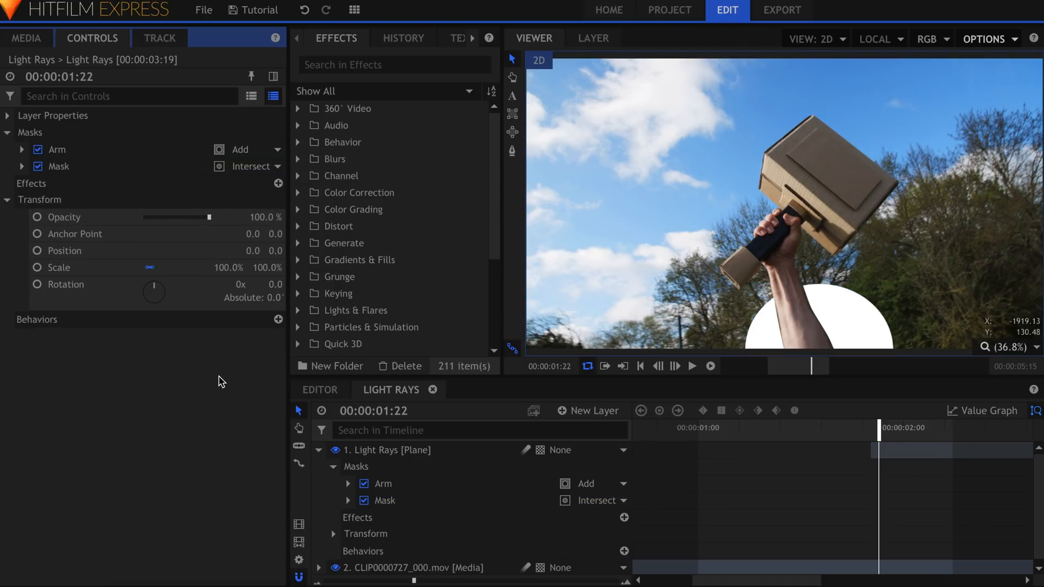
{"action": "left_click", "coordinate": [7, 199]}
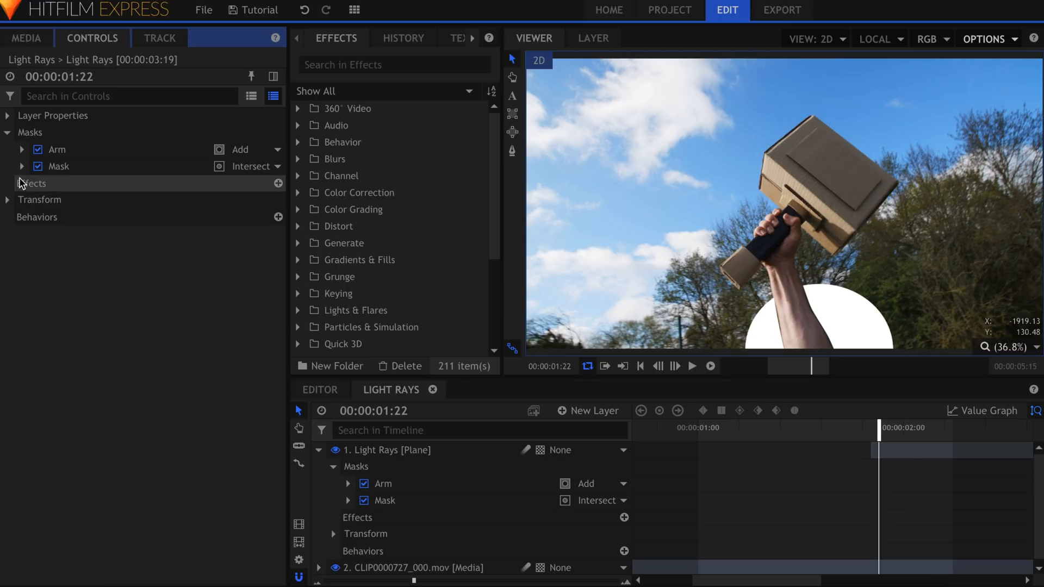
{"action": "left_click", "coordinate": [22, 165]}
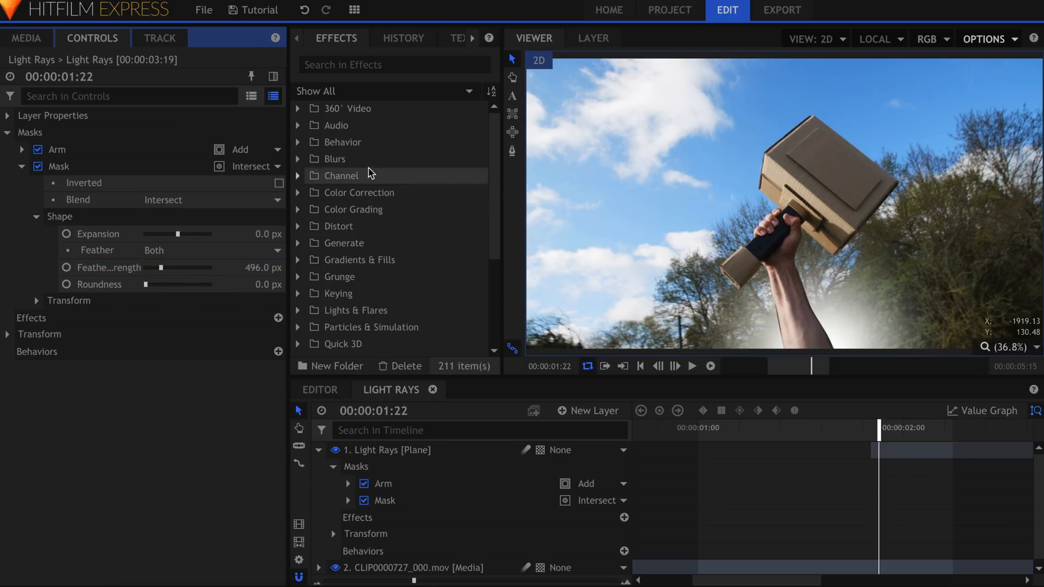
Apply Zoom Blur to the Light Rays plane and adjust Quality and Strength to 100
{"action": "type", "text": "zoom"}
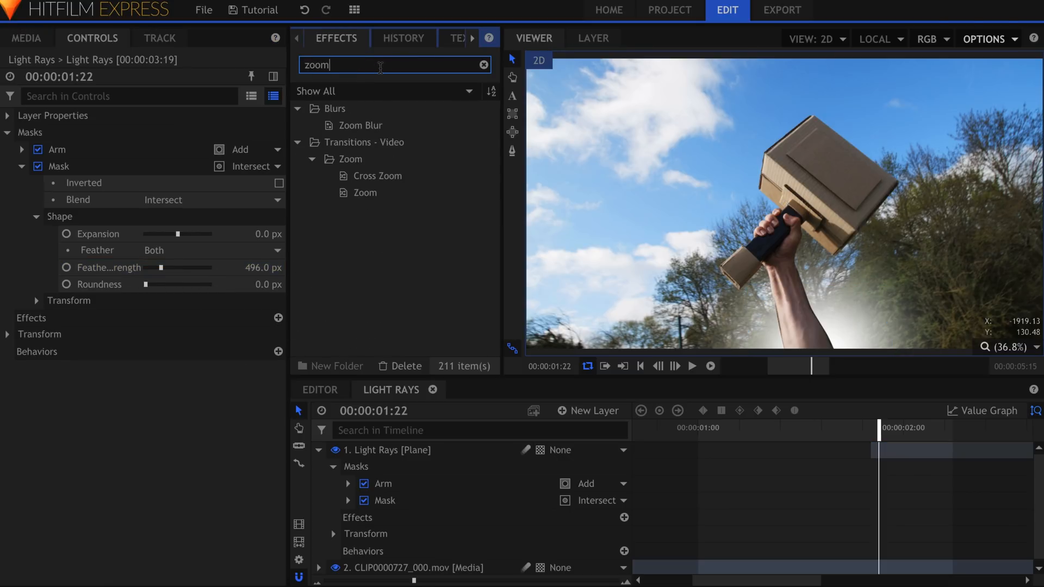
{"action": "double_click", "coordinate": [360, 125]}
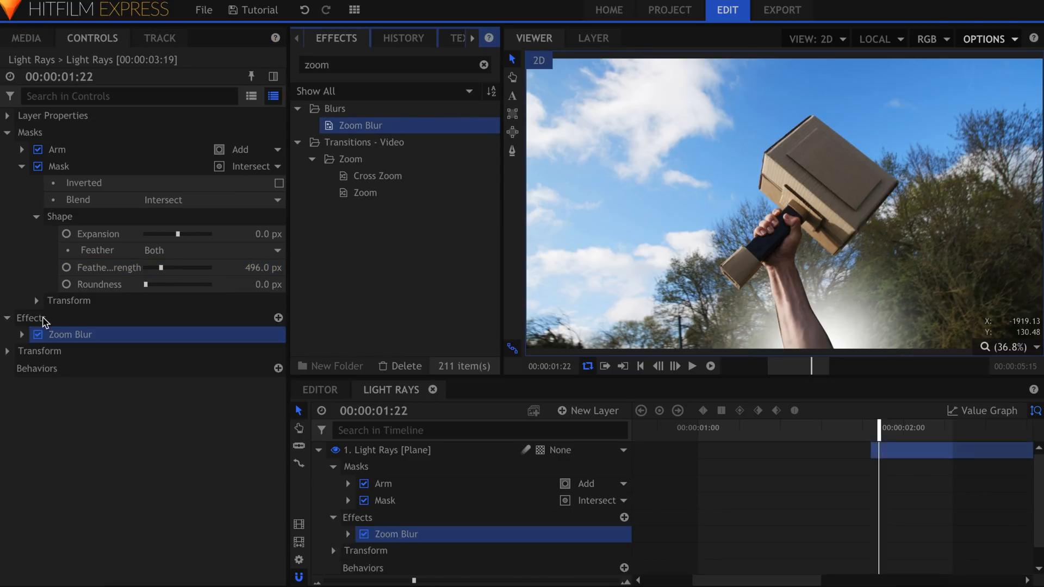
{"action": "left_click", "coordinate": [6, 131]}
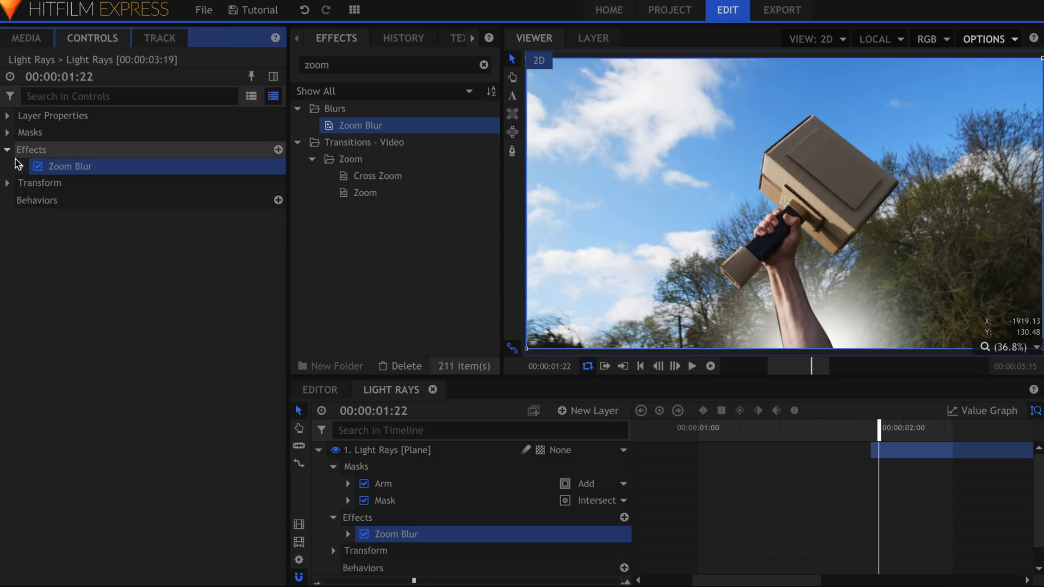
{"action": "left_click", "coordinate": [22, 167]}
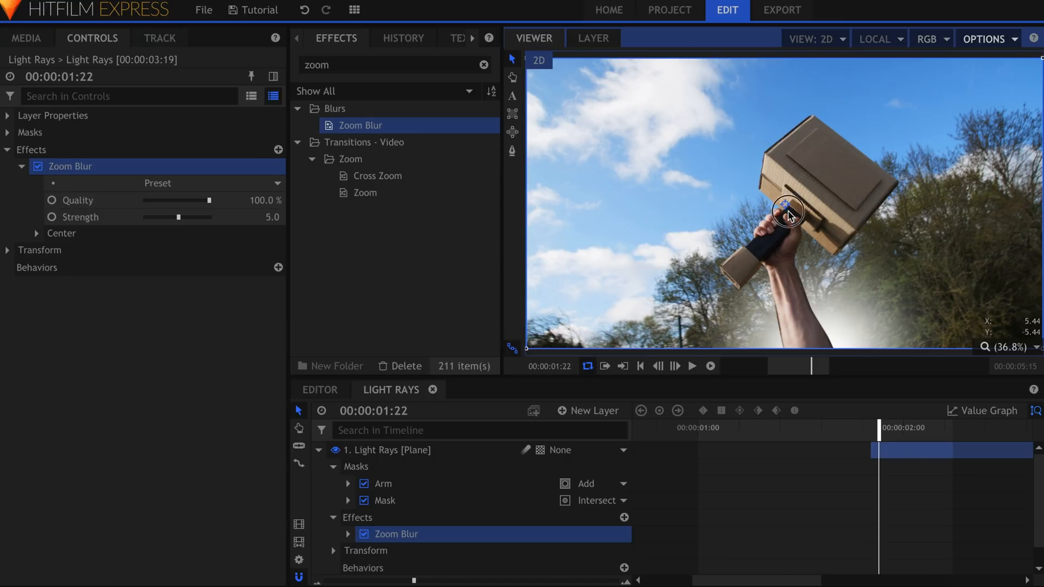
{"action": "mouse_move", "coordinate": [818, 403]}
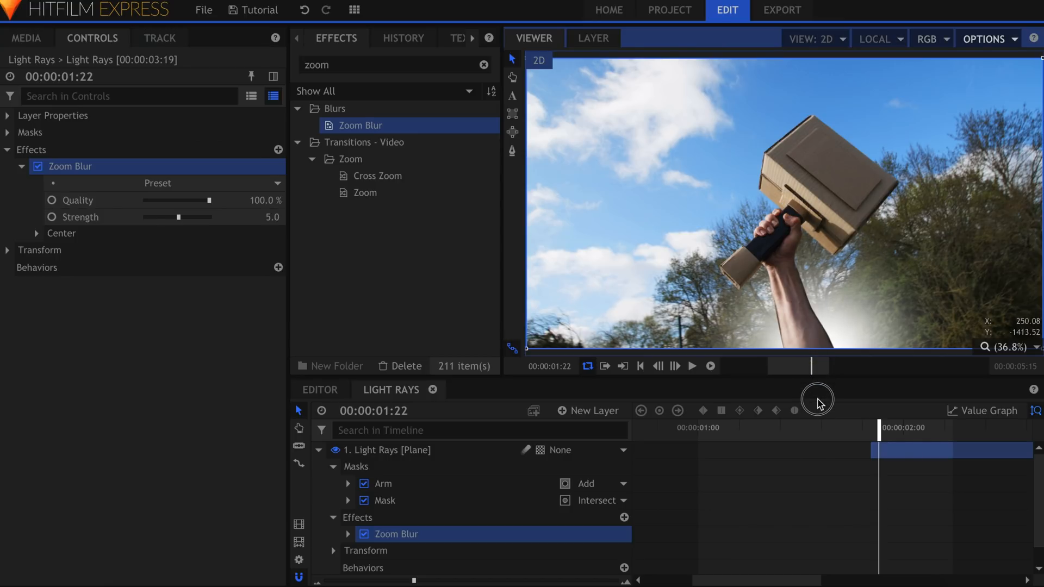
{"action": "mouse_move", "coordinate": [778, 390]}
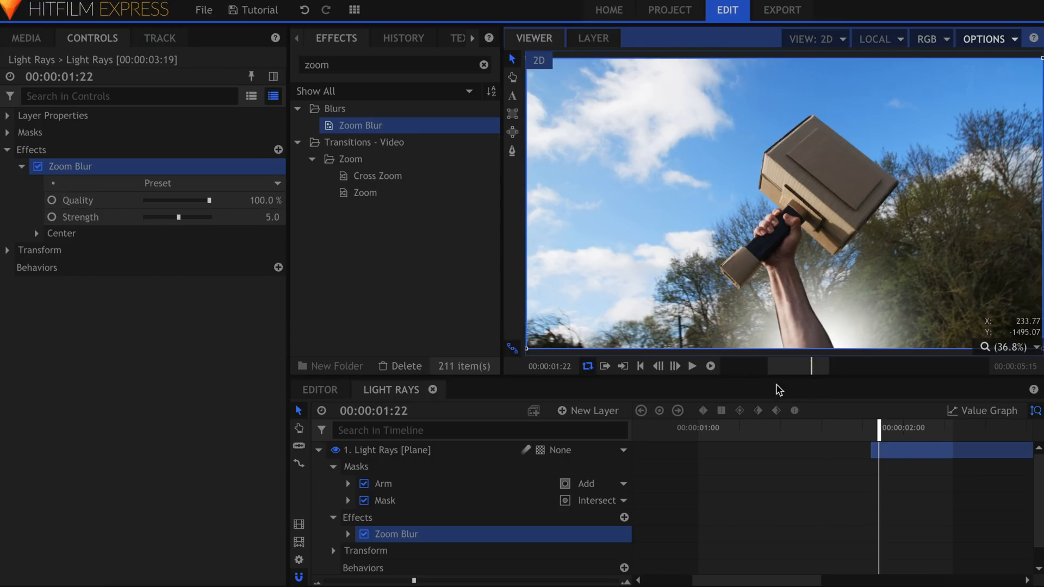
{"action": "left_click_drag", "start_coordinate": [179, 218], "coordinate": [191, 218]}
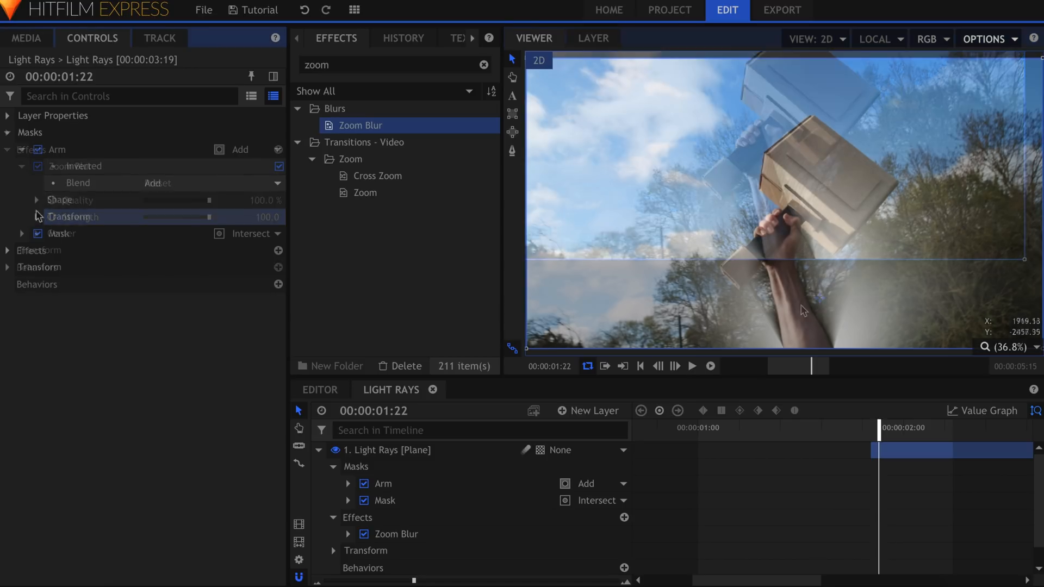
{"action": "left_click", "coordinate": [37, 200]}
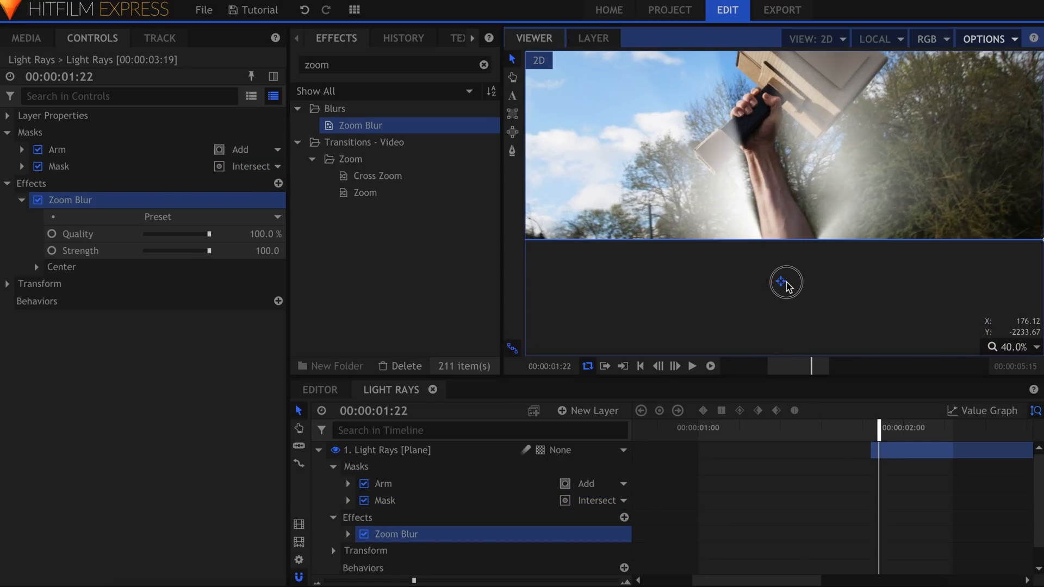
In Lightning Struck, add a Hammer Track point layer and a Tracker boxed over the hammer
{"action": "left_click", "coordinate": [509, 389]}
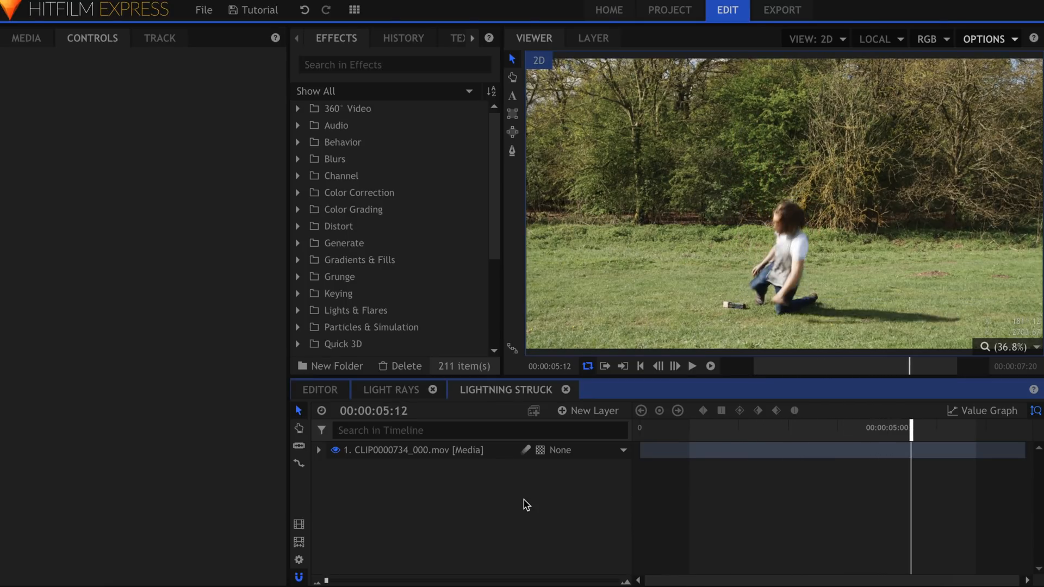
{"action": "left_click", "coordinate": [588, 410]}
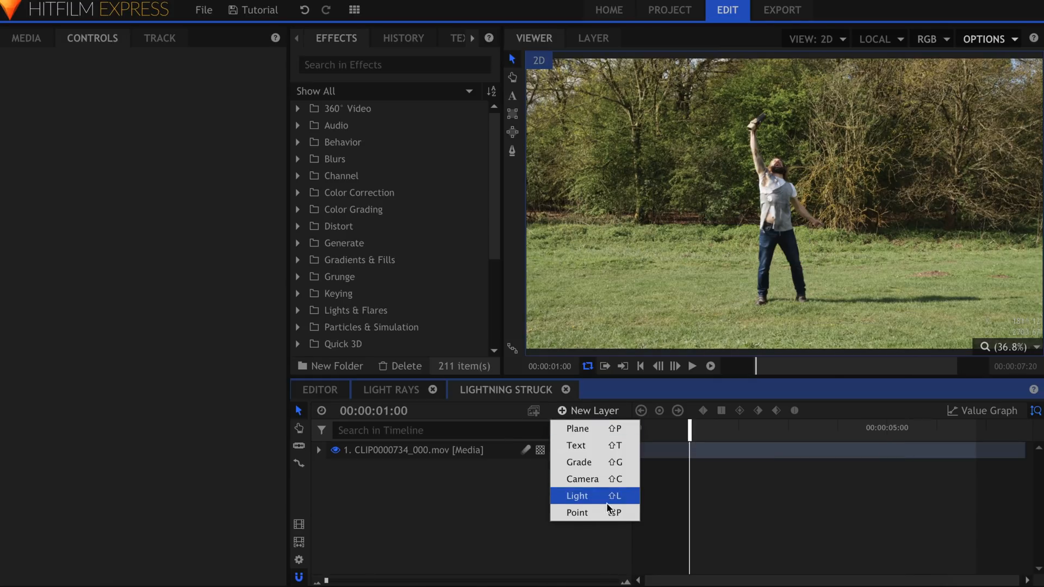
{"action": "left_click", "coordinate": [576, 512]}
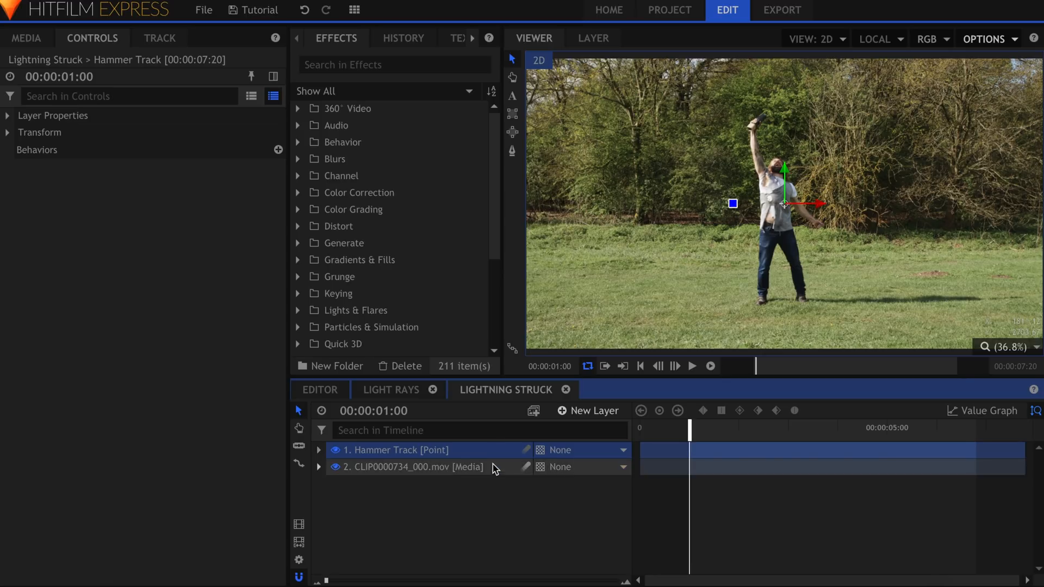
{"action": "left_click", "coordinate": [411, 466]}
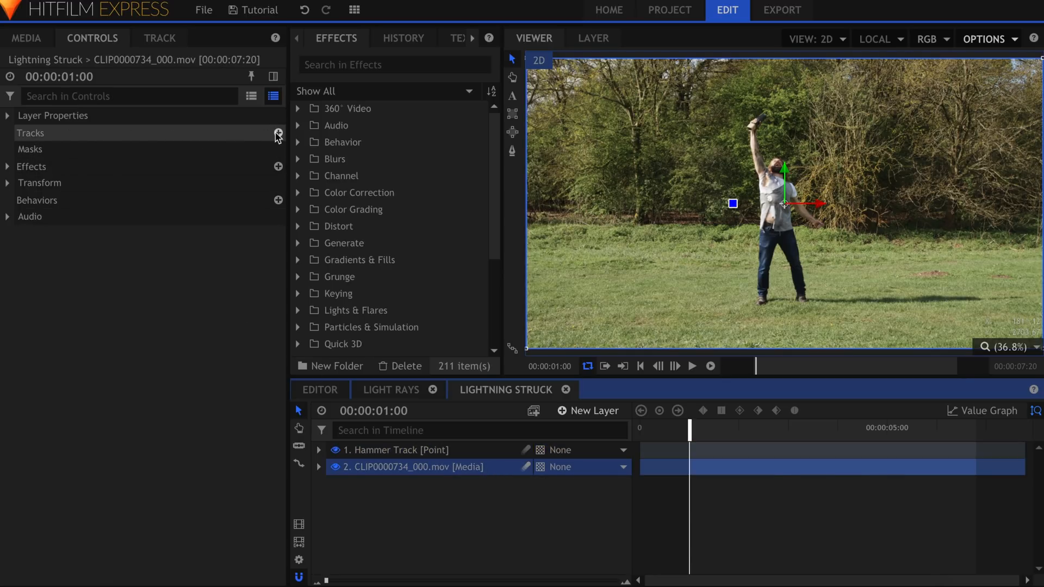
{"action": "left_click", "coordinate": [279, 133]}
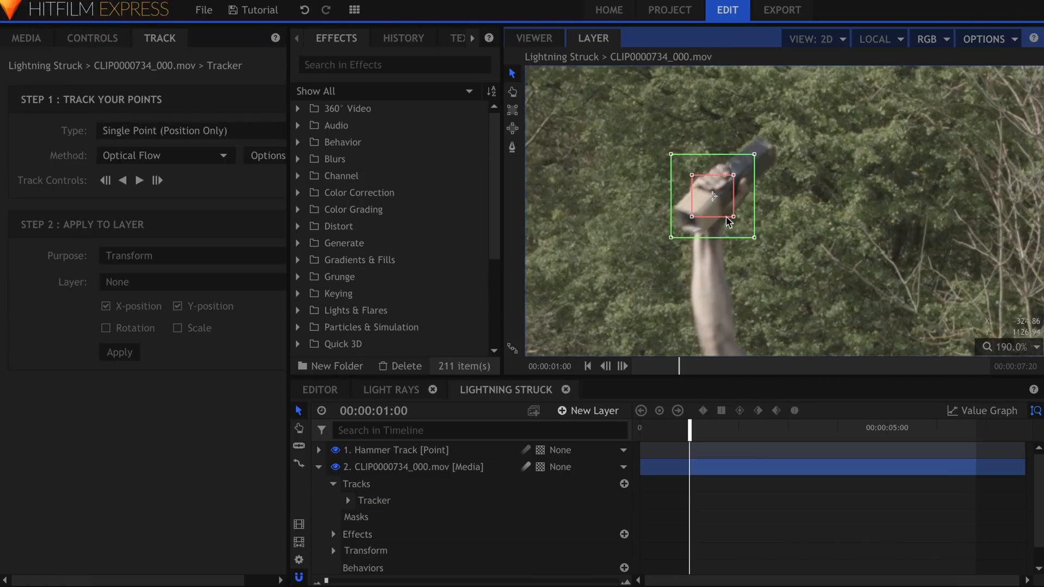
{"action": "left_click_drag", "start_coordinate": [712, 216], "coordinate": [755, 235]}
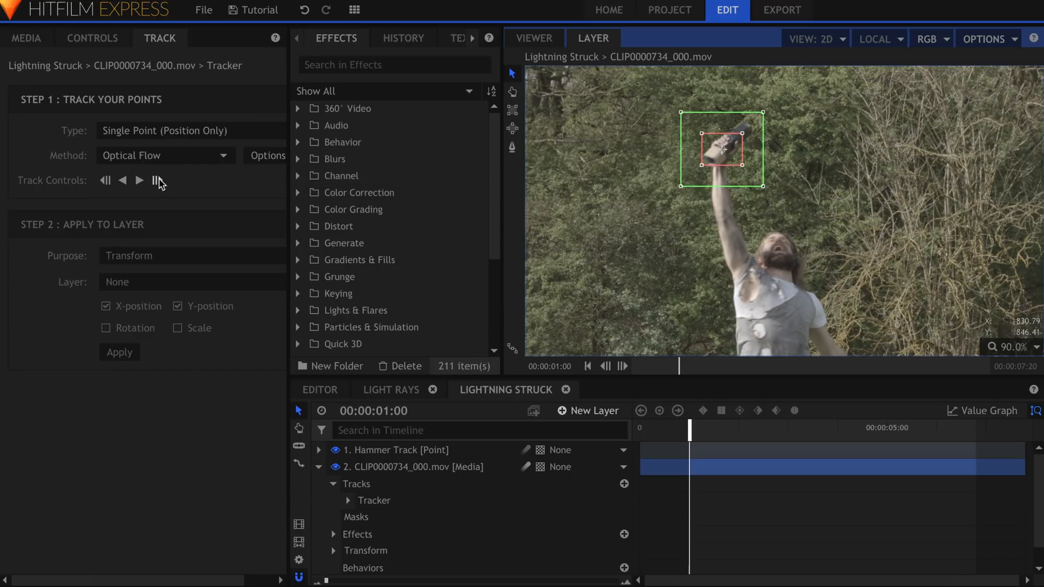
Track the hammer forward and apply the track data to the Hammer Track point
{"action": "left_click", "coordinate": [139, 181]}
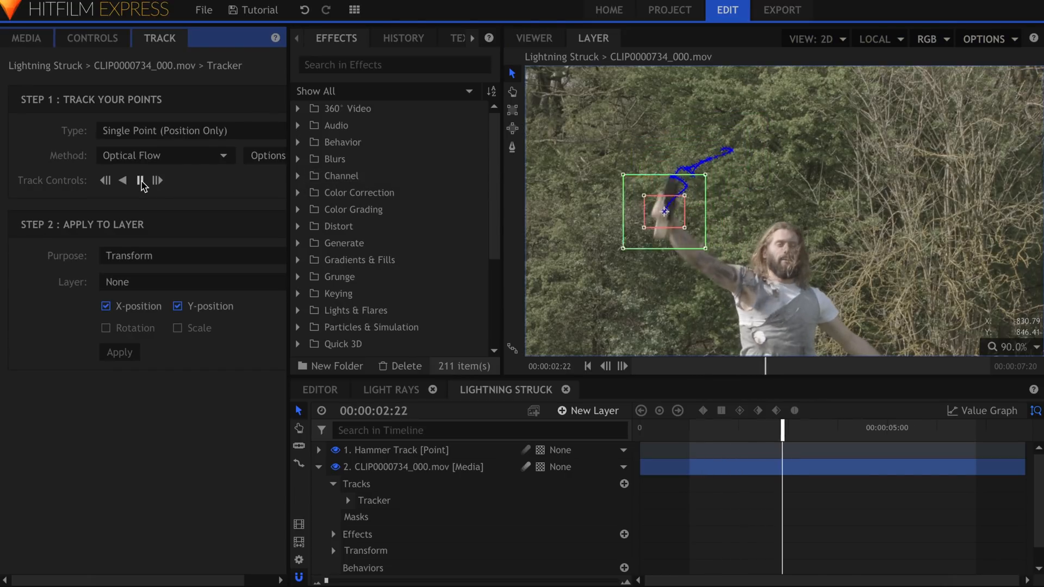
{"action": "left_click", "coordinate": [140, 181]}
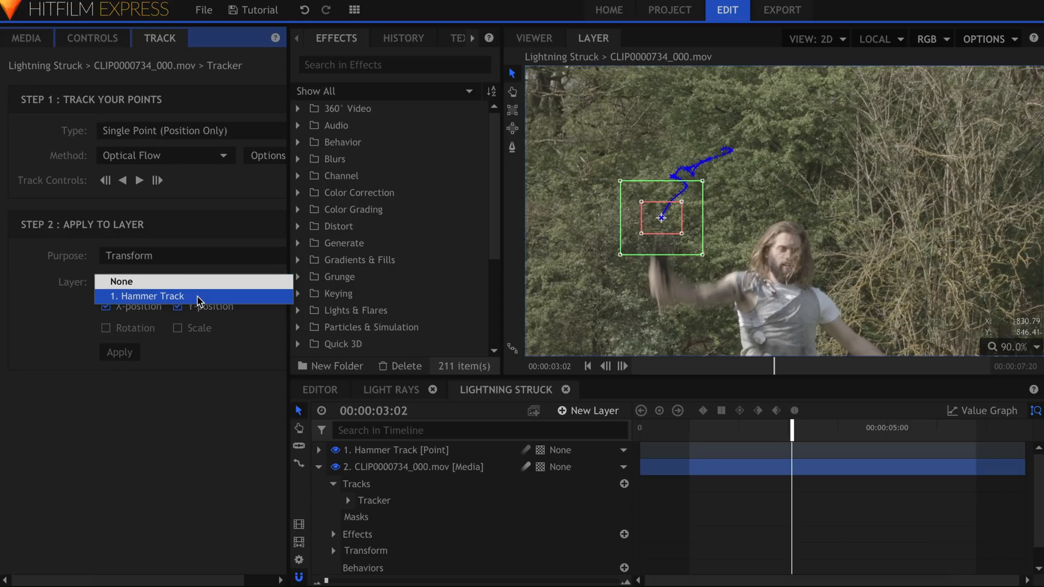
{"action": "left_click", "coordinate": [149, 296]}
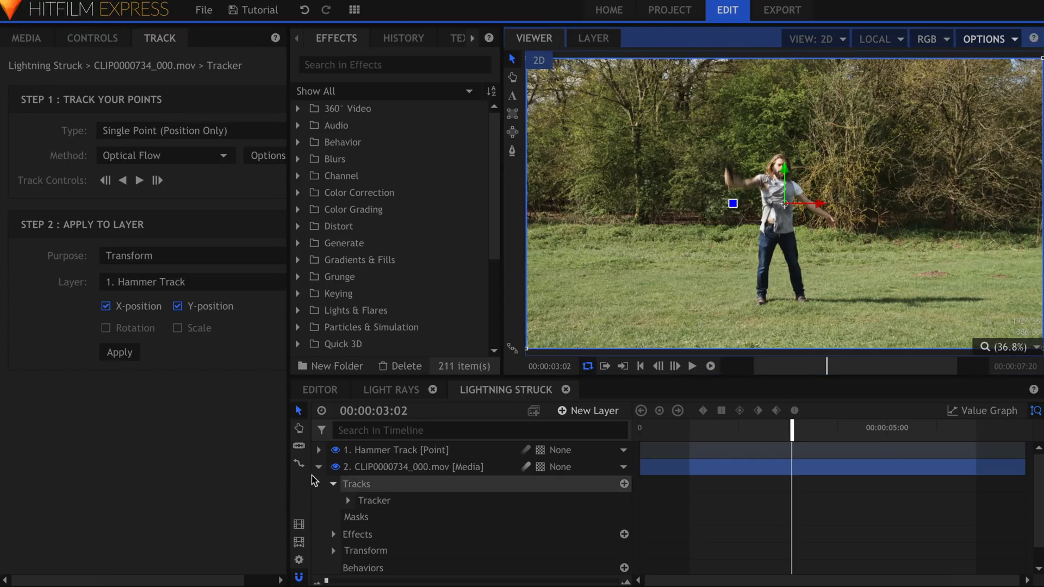
{"action": "left_click", "coordinate": [318, 466]}
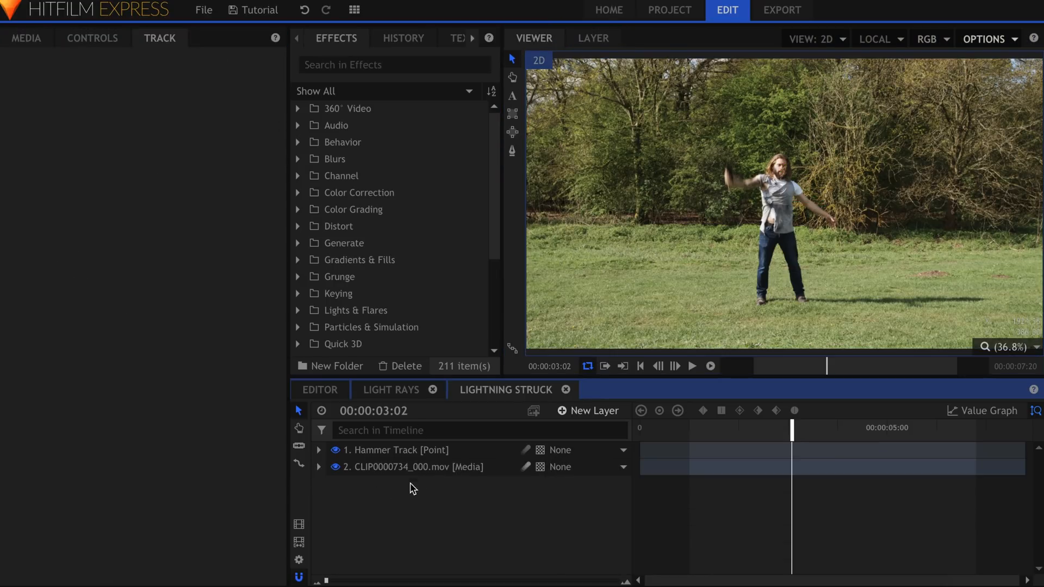
{"action": "left_click", "coordinate": [393, 449]}
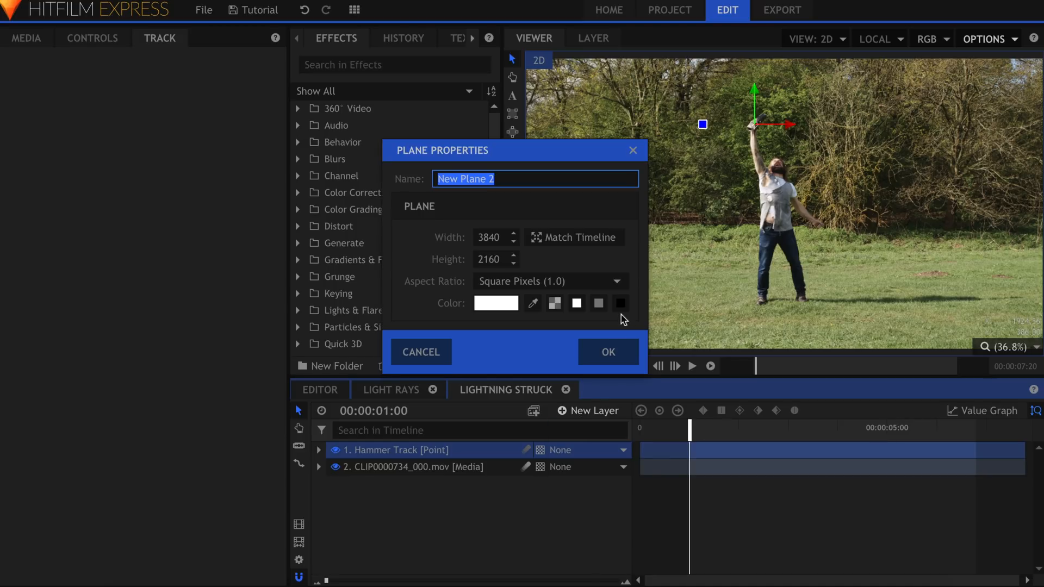
Create New Plane 2 and drag the Lightning & Electricity effect onto it
{"action": "left_click", "coordinate": [607, 351]}
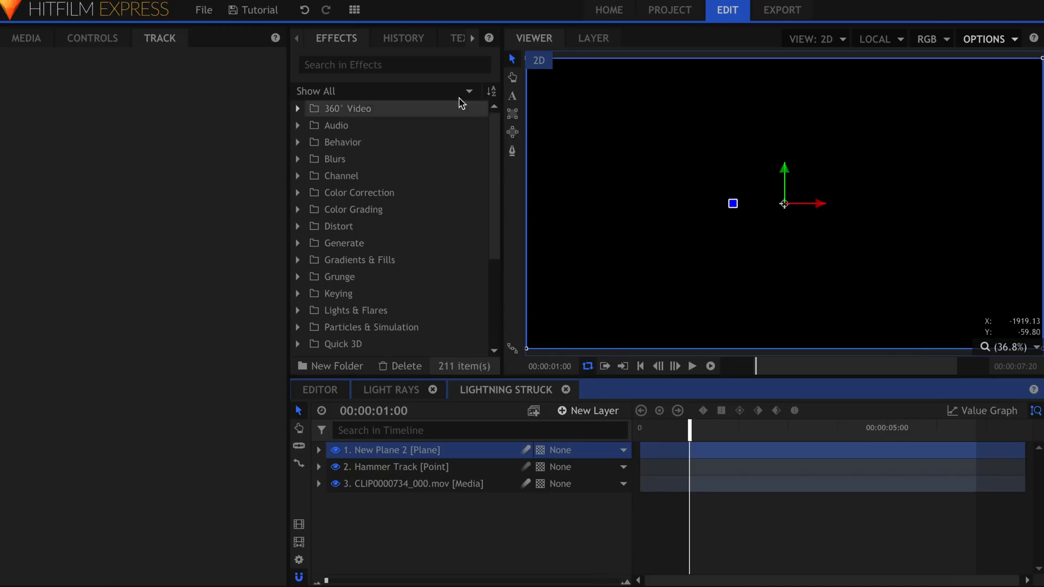
{"action": "type", "text": "lightning"}
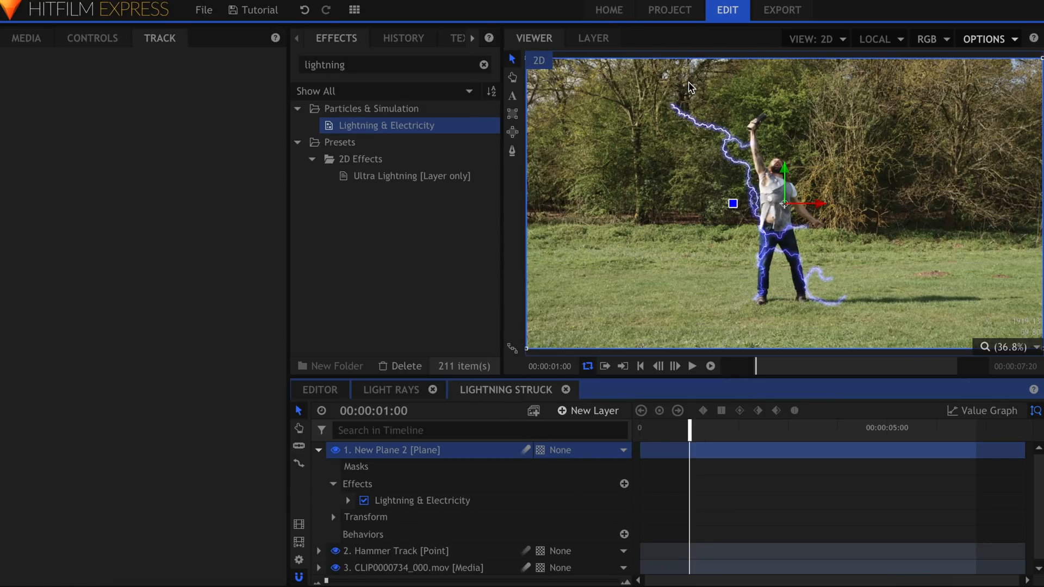
{"action": "left_click", "coordinate": [91, 38]}
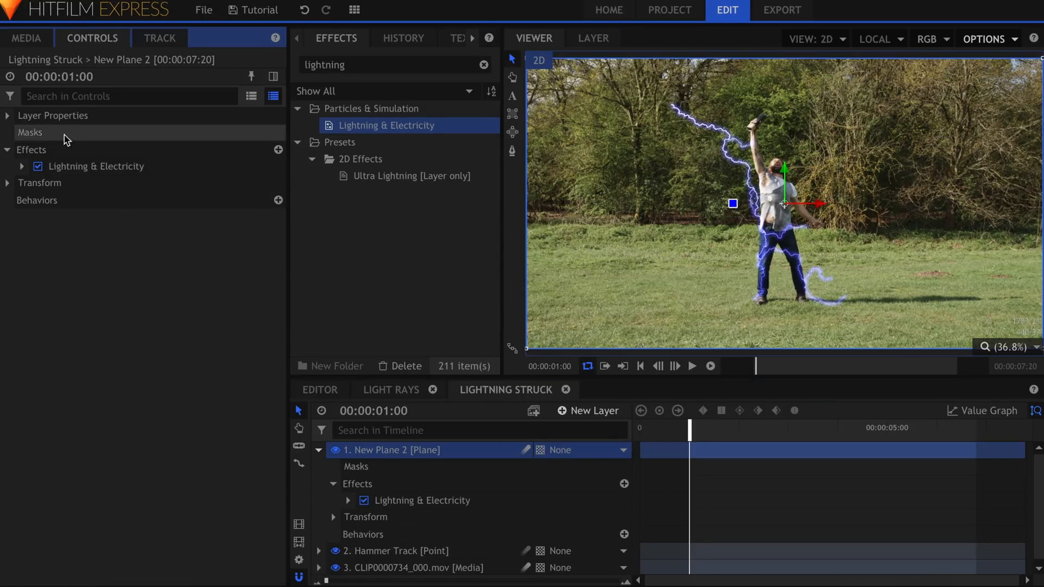
Tie the bolt's End point to the 2. Hammer Track layer so lightning strikes the hammer
{"action": "left_click", "coordinate": [22, 167]}
{"action": "type", "text": "Lightning Top"}
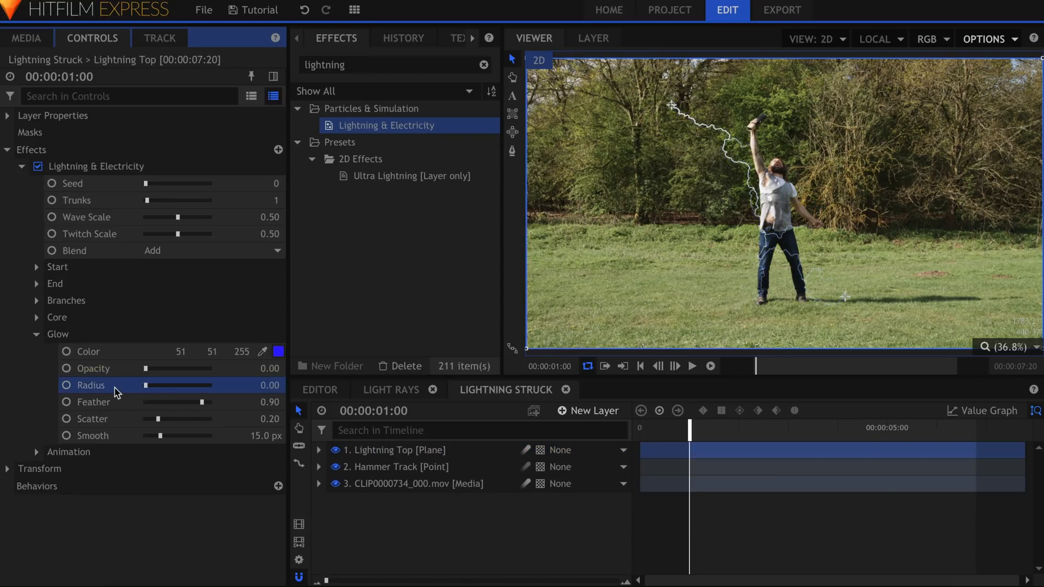
{"action": "left_click", "coordinate": [37, 334]}
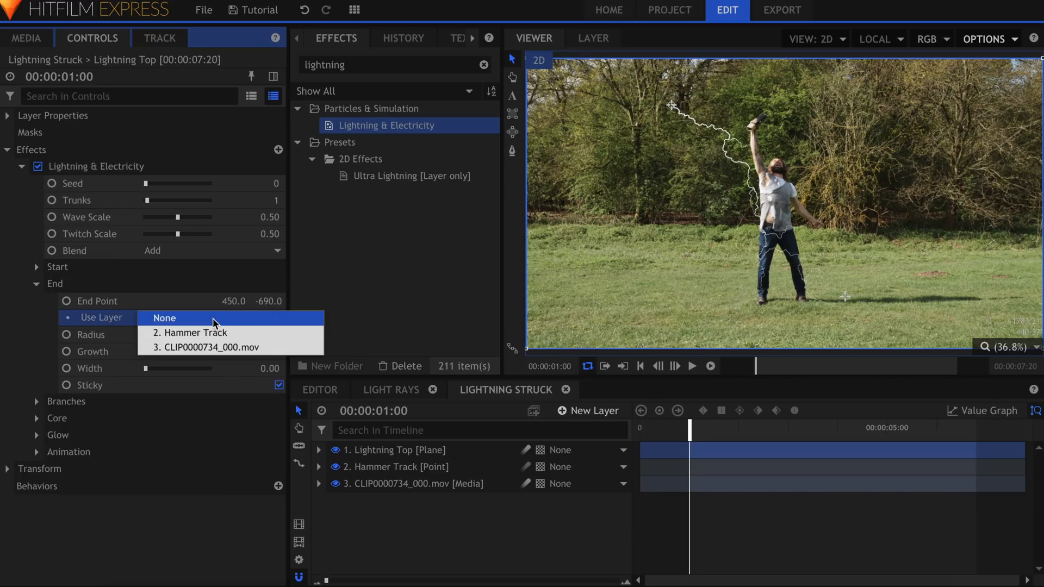
{"action": "left_click", "coordinate": [189, 333]}
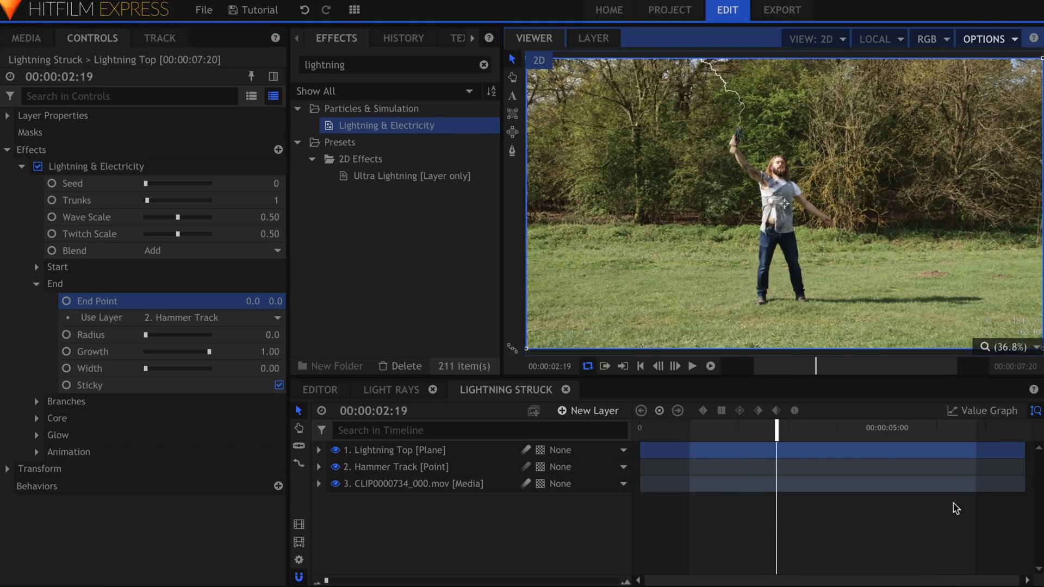
{"action": "left_click", "coordinate": [692, 366]}
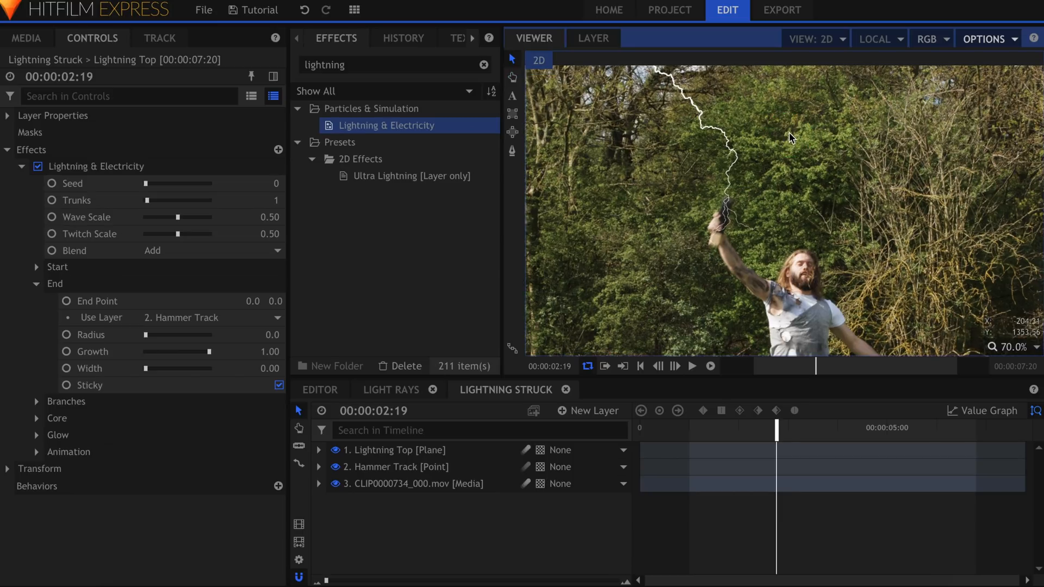
Lower Twitch Scale to 0.16, set Trunks to 2 and test Wave Scale before returning to 0.50
{"action": "left_click_drag", "start_coordinate": [176, 233], "coordinate": [161, 234]}
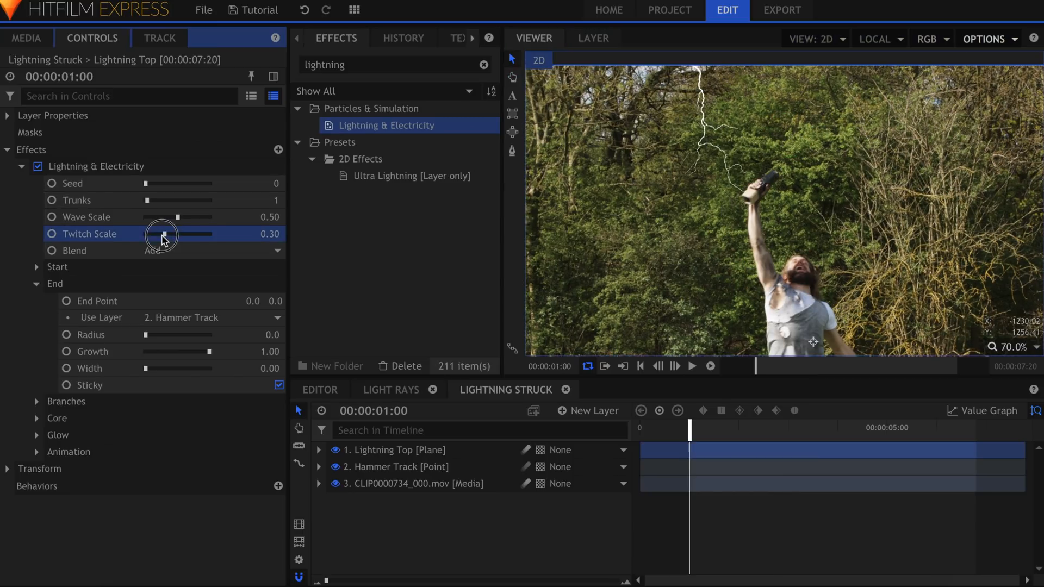
{"action": "left_click_drag", "start_coordinate": [163, 234], "coordinate": [154, 234]}
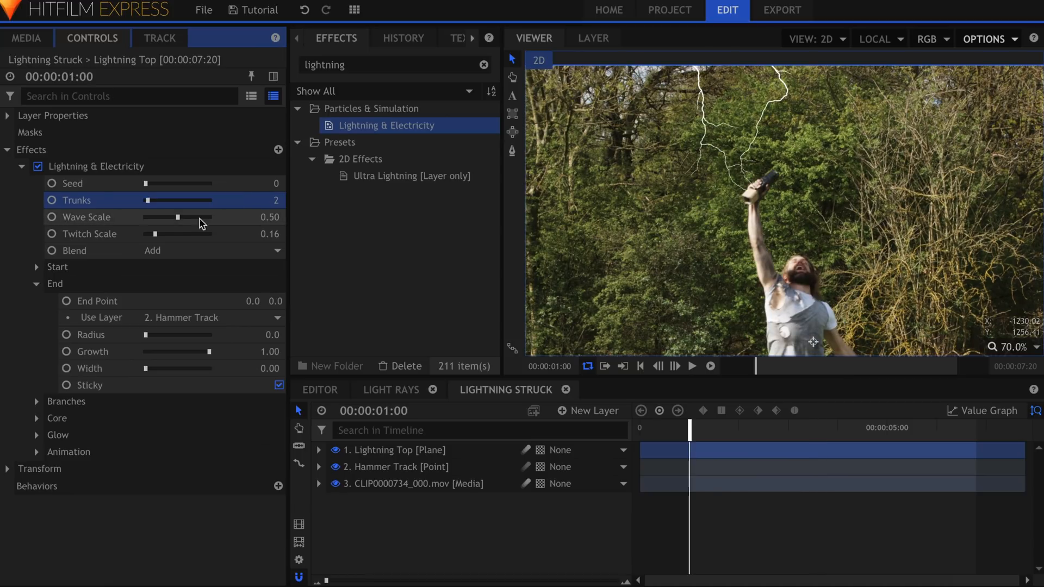
{"action": "left_click", "coordinate": [692, 366]}
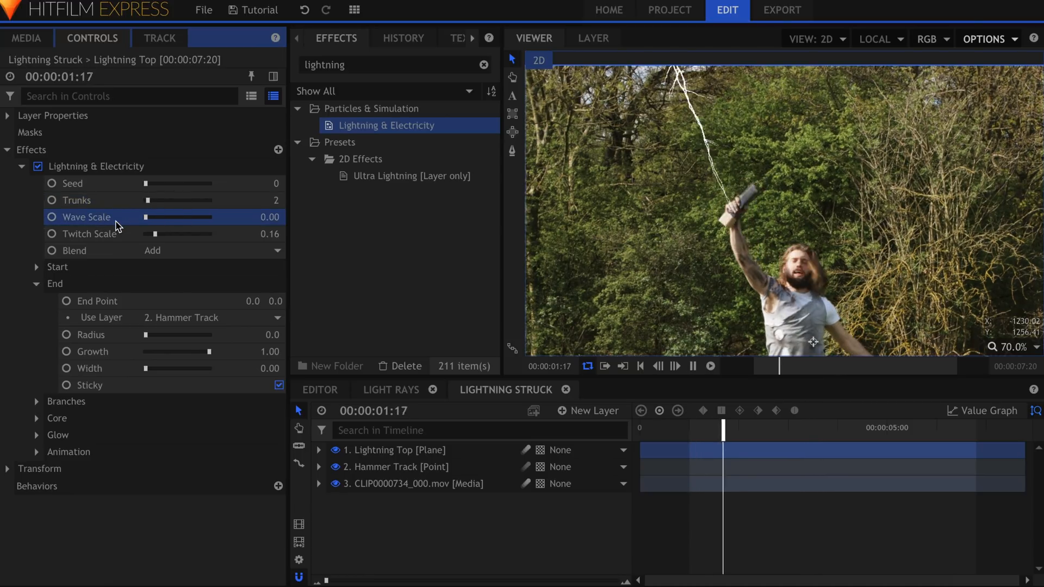
{"action": "left_click_drag", "start_coordinate": [154, 217], "coordinate": [210, 216]}
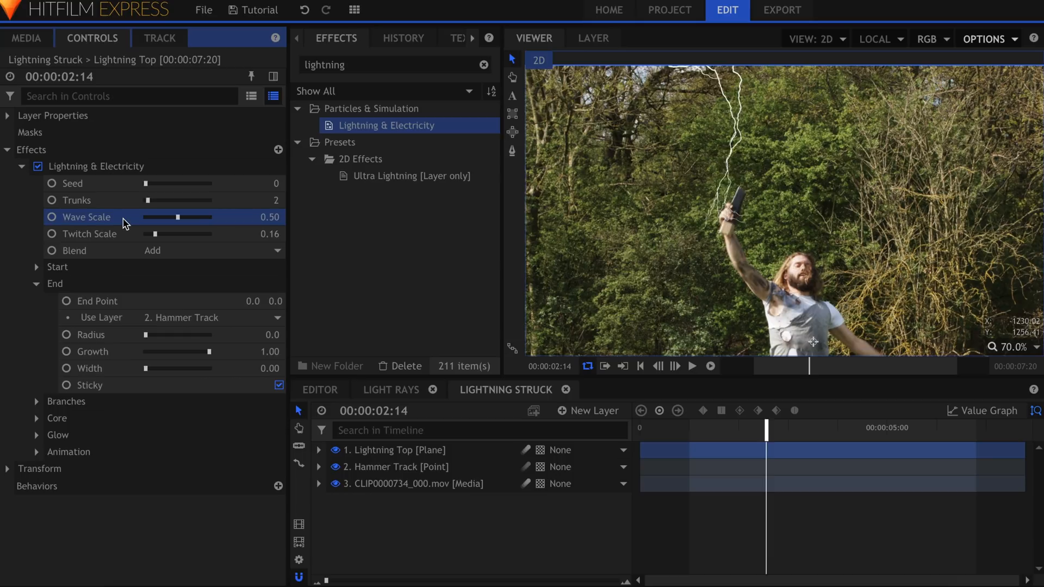
Keyframe the bolt's start growth, then set Branches Quantity 10 and Angle Range about 68
{"action": "left_click", "coordinate": [37, 284]}
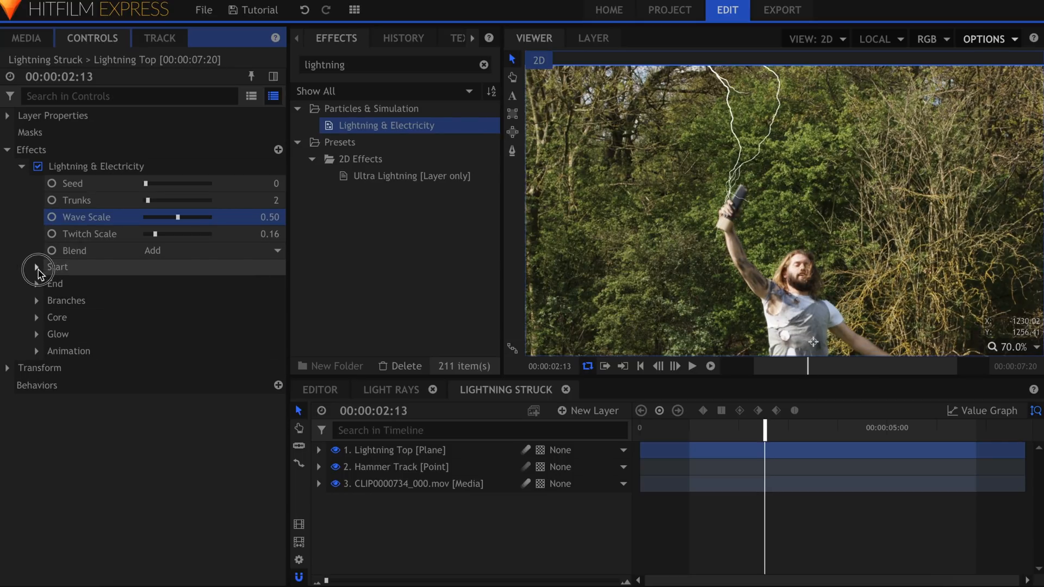
{"action": "left_click", "coordinate": [38, 268]}
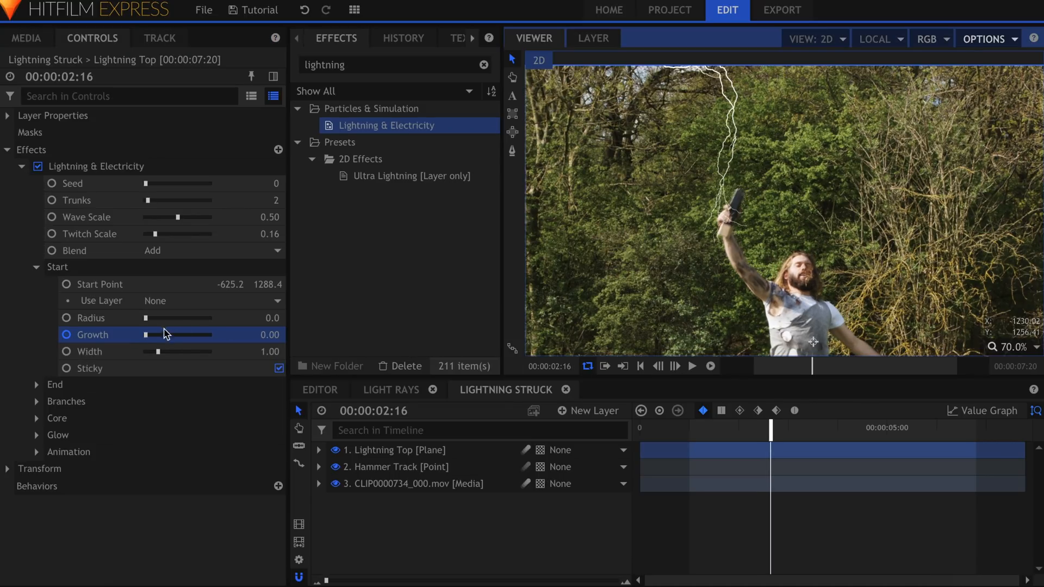
{"action": "left_click_drag", "start_coordinate": [144, 334], "coordinate": [210, 334]}
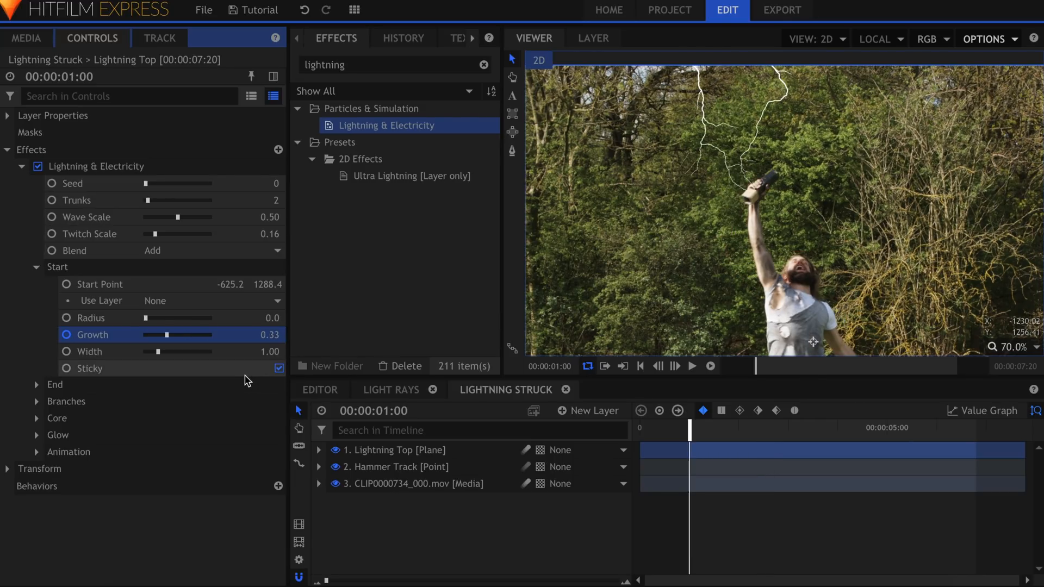
{"action": "left_click", "coordinate": [37, 268]}
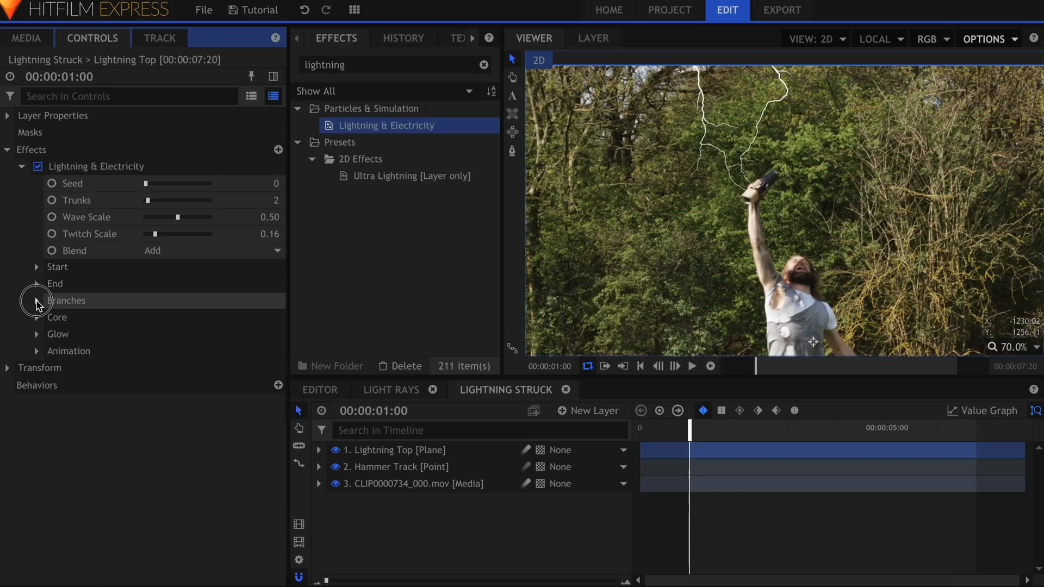
{"action": "left_click", "coordinate": [37, 300]}
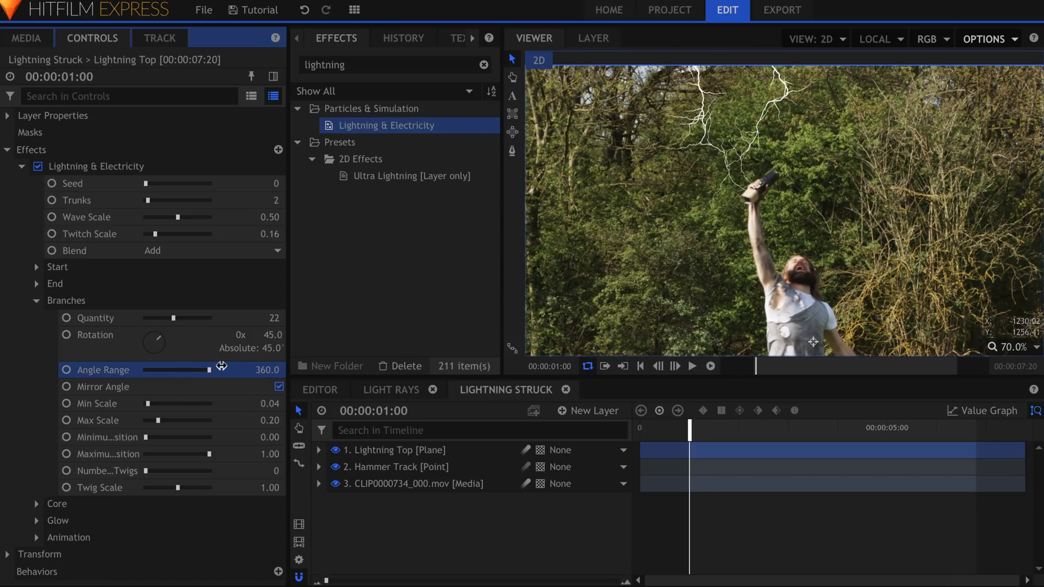
{"action": "left_click_drag", "start_coordinate": [220, 370], "coordinate": [157, 369]}
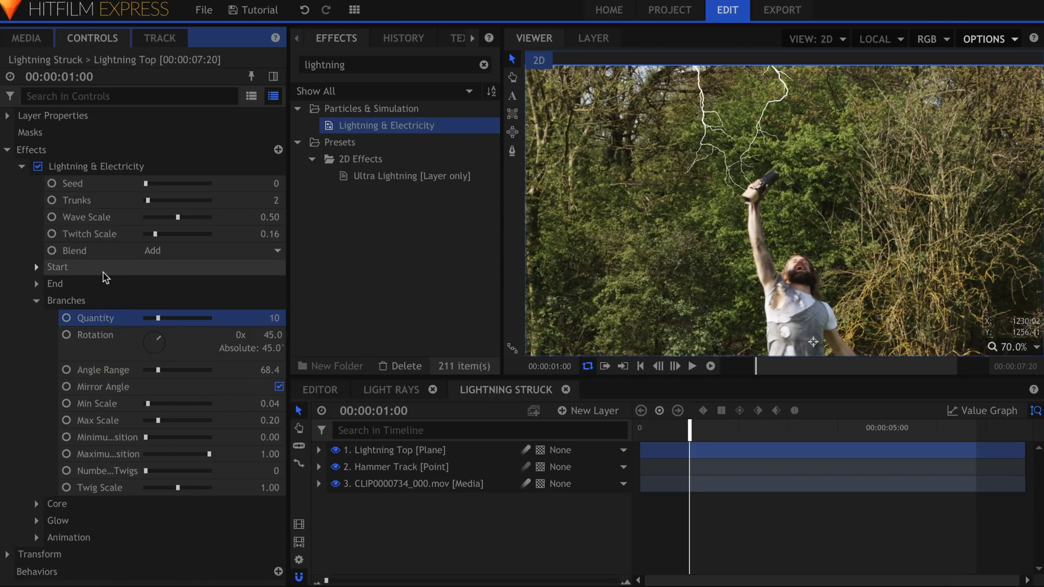
Apply Glow to Lightning Top with radius about 10 and intensity 0.5
{"action": "left_click", "coordinate": [37, 300]}
{"action": "type", "text": "glow"}
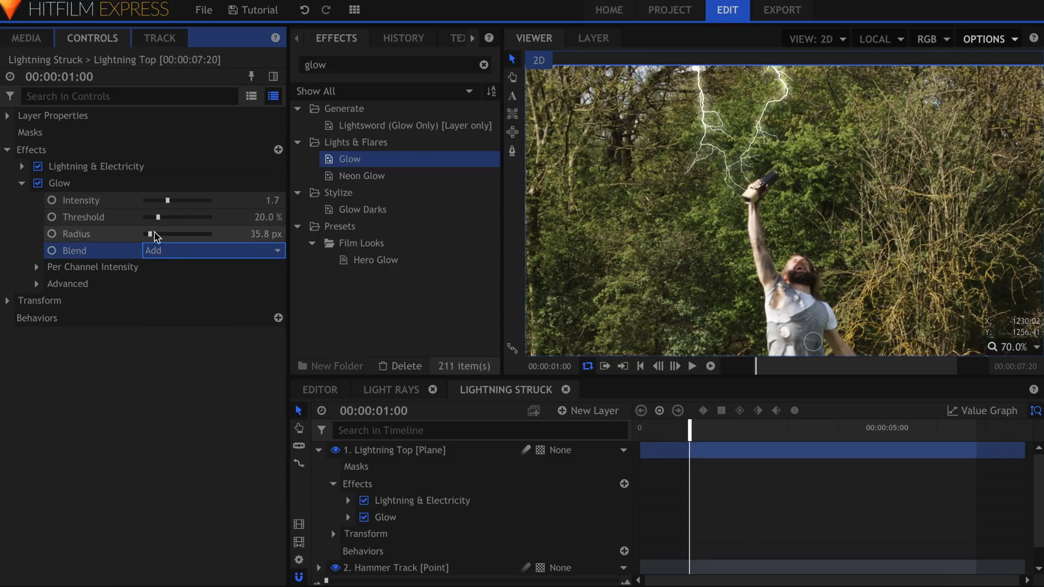
{"action": "left_click_drag", "start_coordinate": [154, 233], "coordinate": [143, 234]}
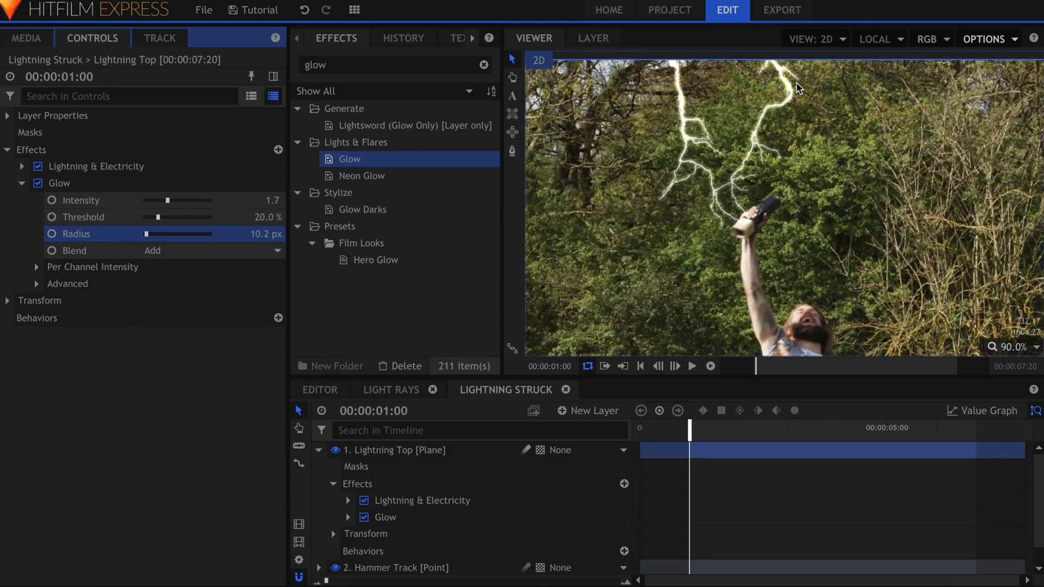
{"action": "left_click_drag", "start_coordinate": [170, 200], "coordinate": [152, 200]}
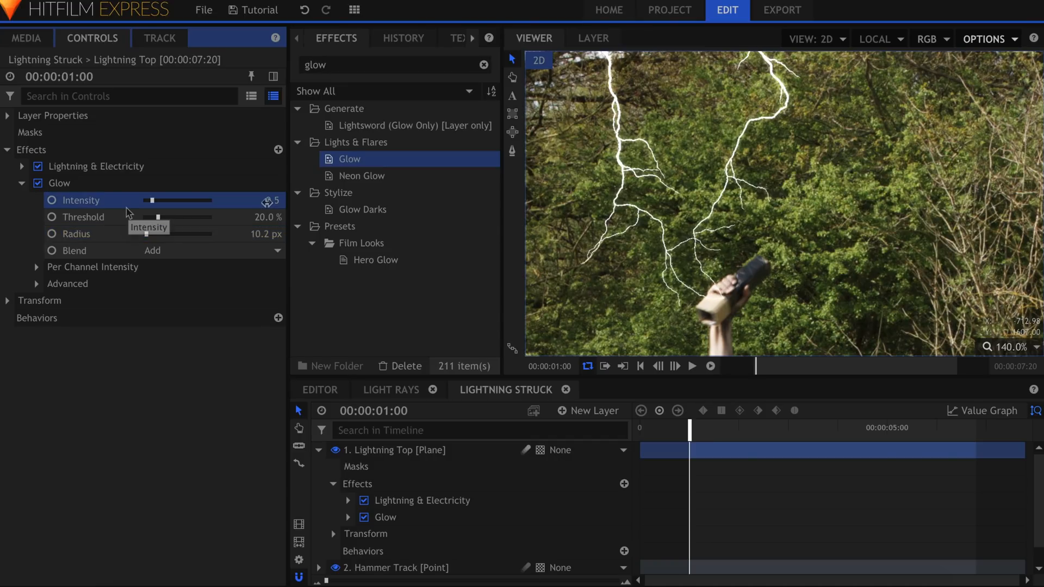
{"action": "right_click", "coordinate": [58, 183]}
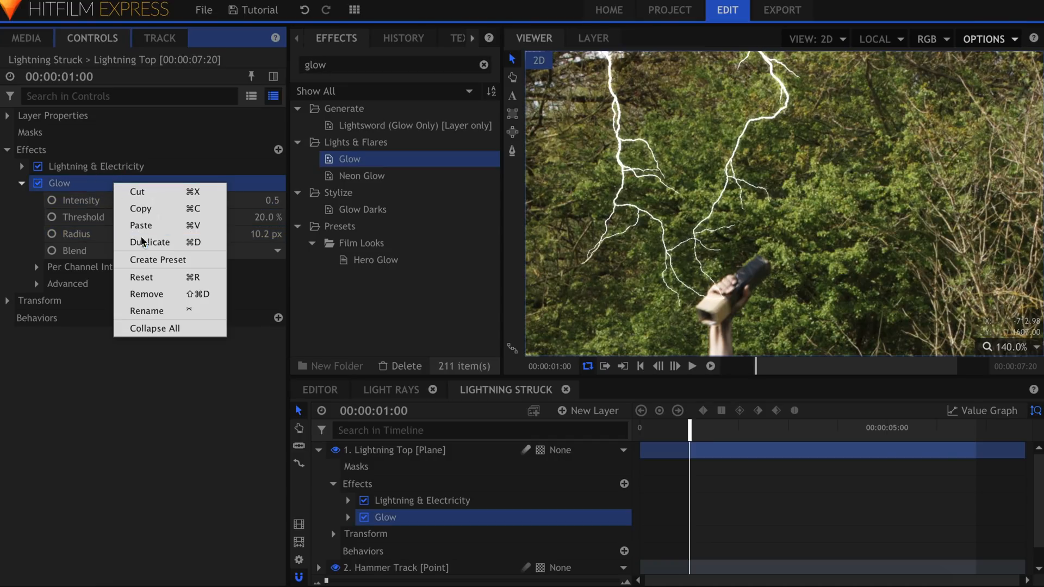
Duplicate the Glow and give the copy a wider radius and higher intensity
{"action": "left_click", "coordinate": [151, 241]}
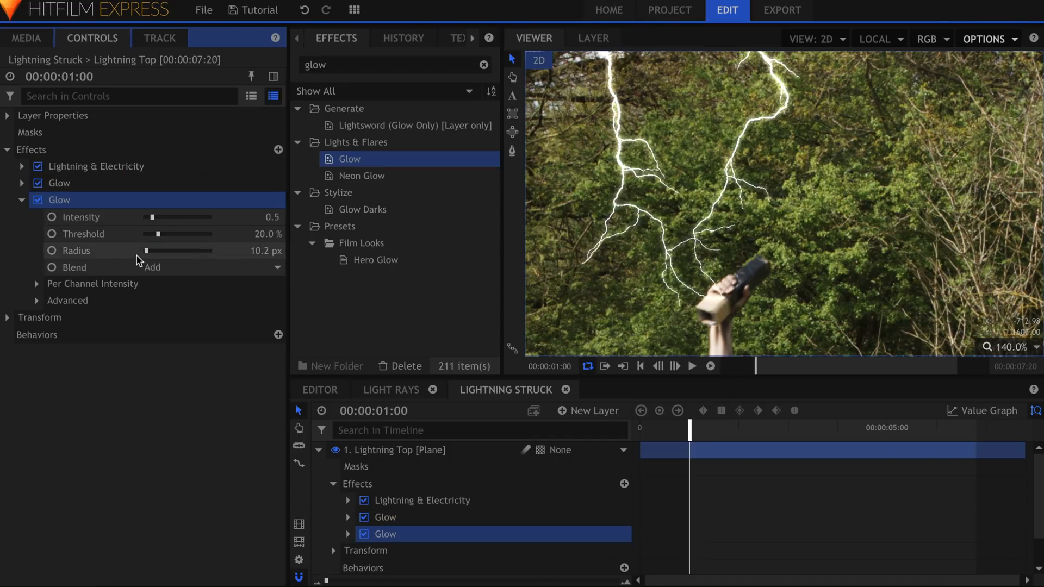
{"action": "left_click_drag", "start_coordinate": [148, 250], "coordinate": [158, 250]}
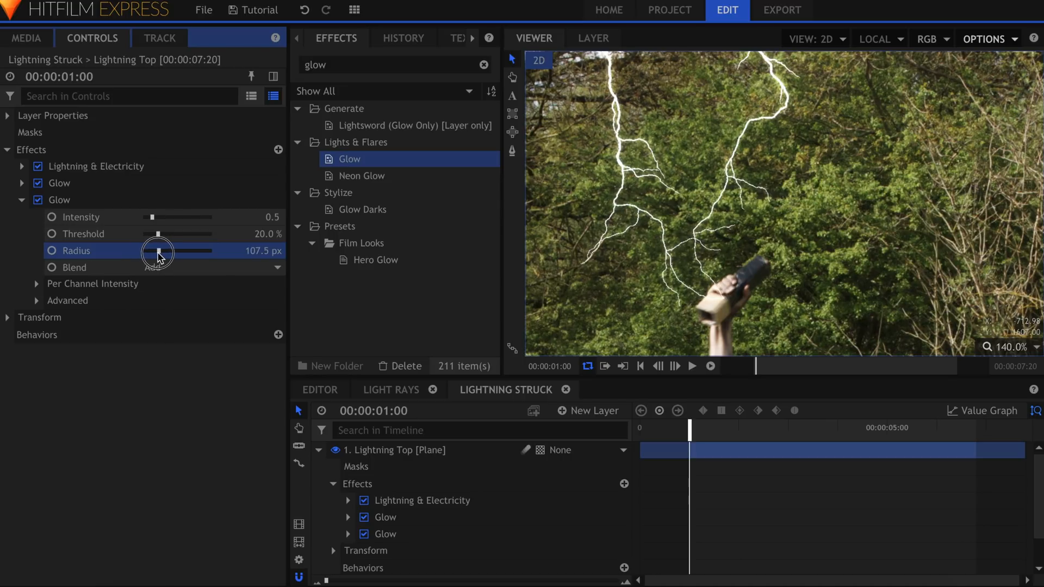
{"action": "left_click_drag", "start_coordinate": [150, 216], "coordinate": [175, 216]}
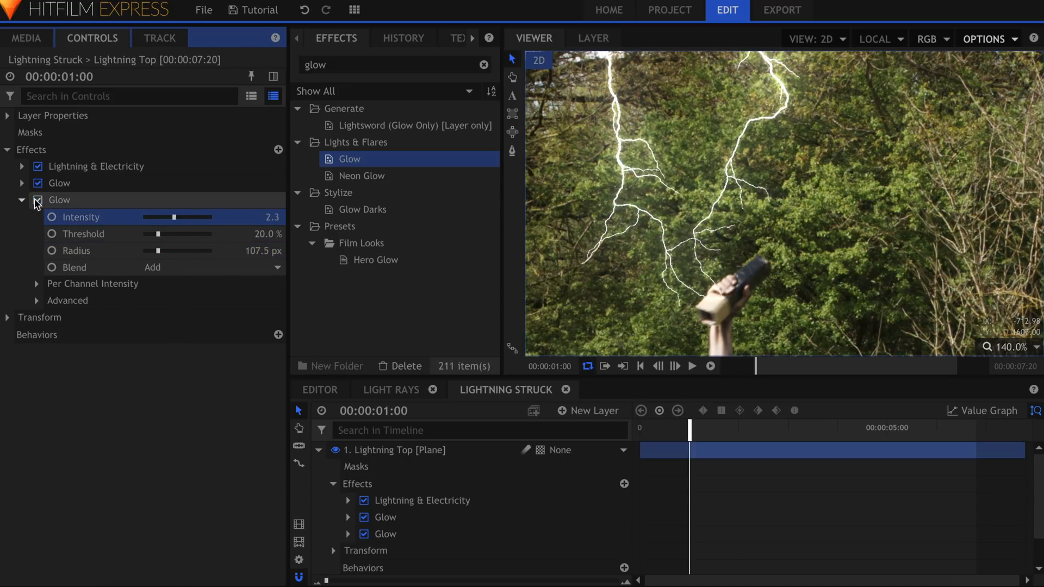
{"action": "left_click_drag", "start_coordinate": [157, 267], "coordinate": [189, 267]}
{"action": "type", "text": "colorize"}
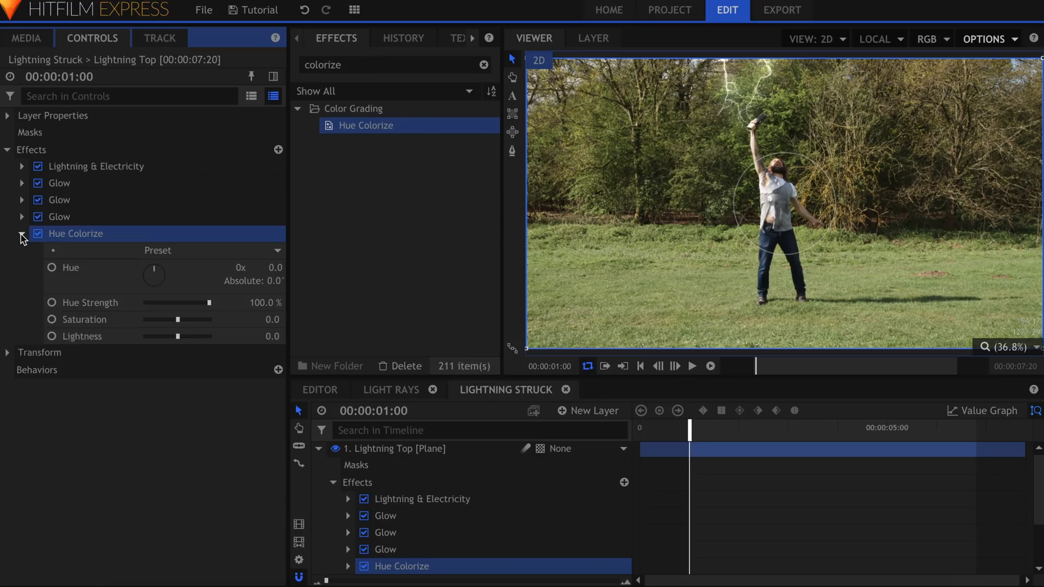
Tint the Lightning Top bolt with Hue Colorize at hue 213 and saturation about 84
{"action": "left_click_drag", "start_coordinate": [176, 320], "coordinate": [197, 320]}
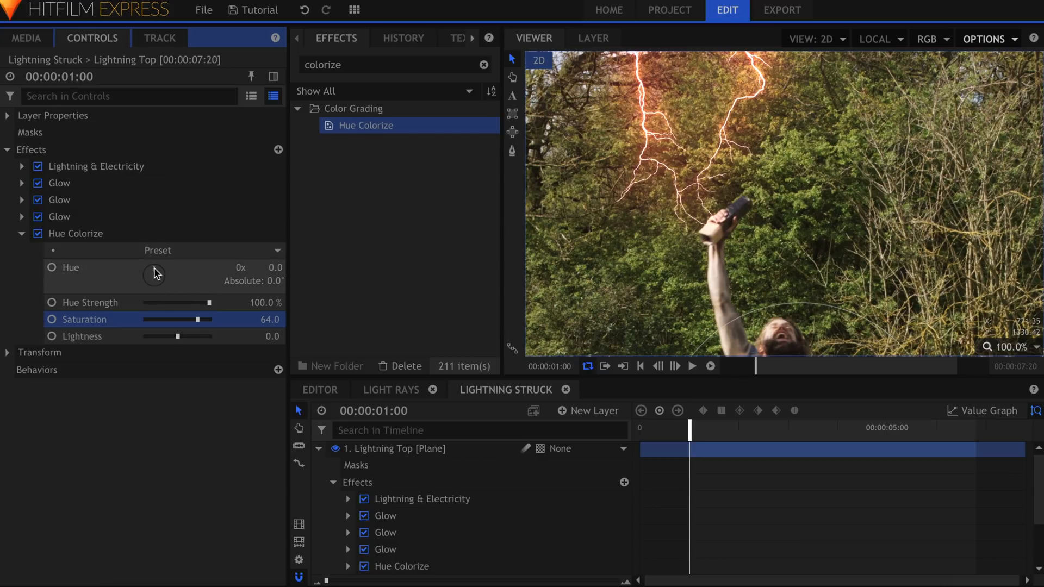
{"action": "left_click_drag", "start_coordinate": [155, 274], "coordinate": [152, 276]}
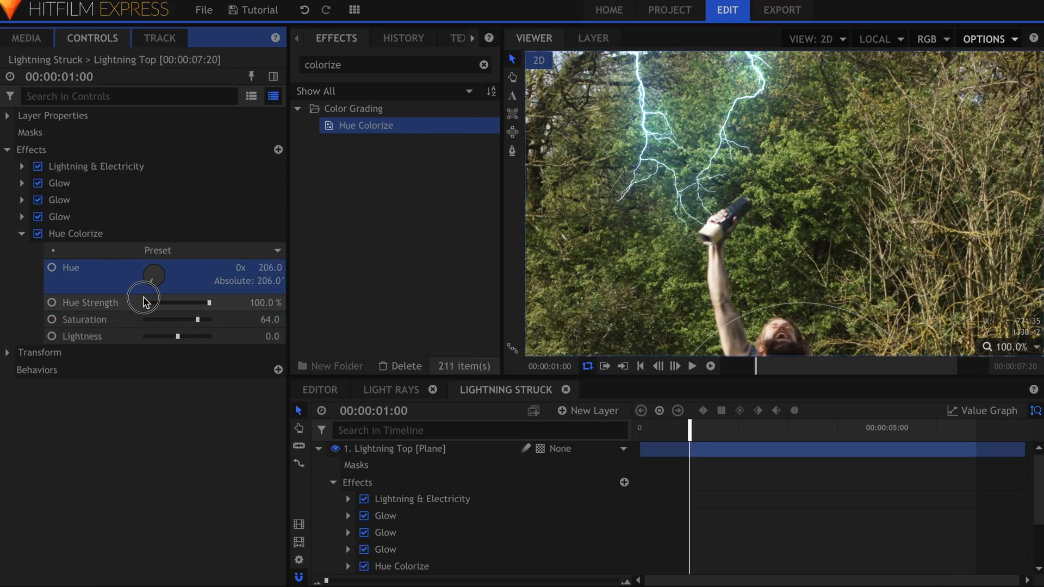
{"action": "left_click_drag", "start_coordinate": [177, 319], "coordinate": [203, 319]}
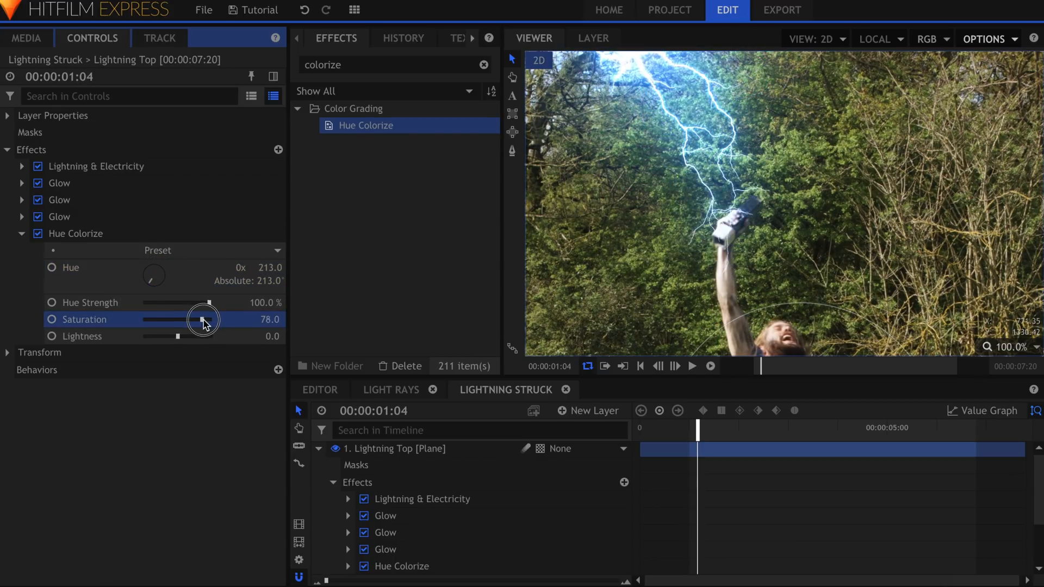
{"action": "type", "text": "radial"}
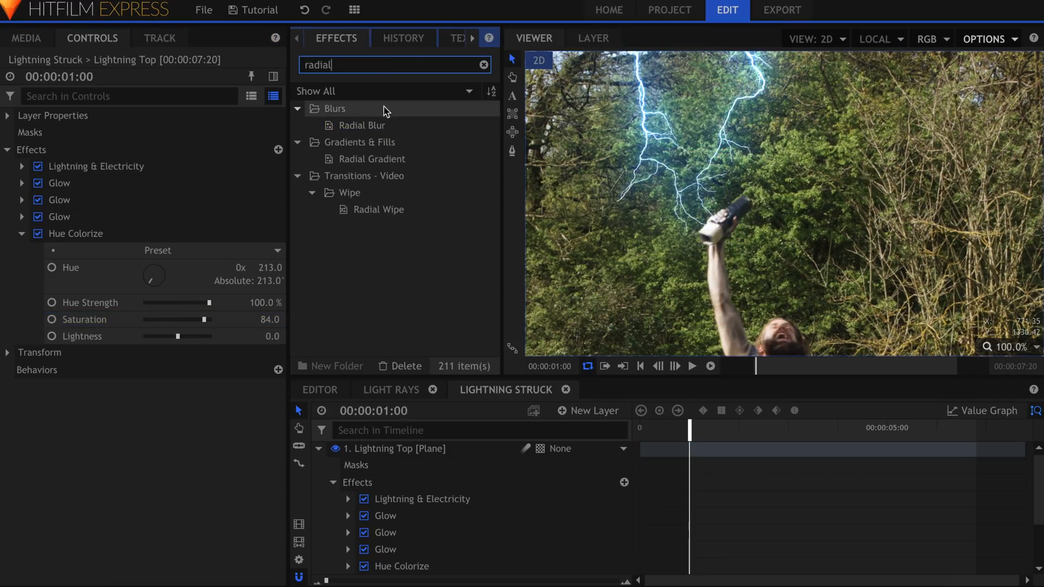
Apply Radial Blur to Lightning Top and collapse its settings
{"action": "double_click", "coordinate": [363, 125]}
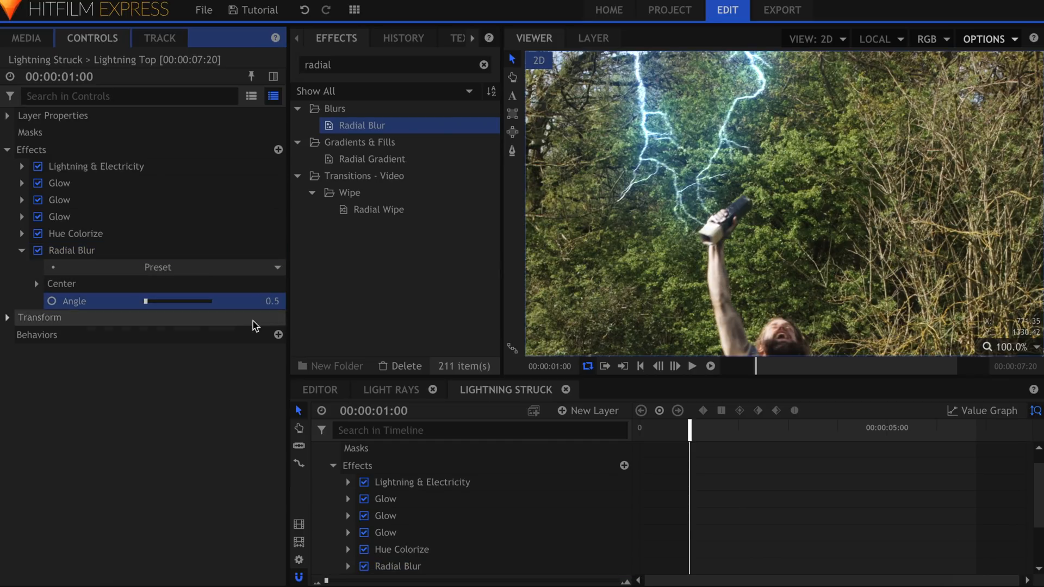
{"action": "left_click", "coordinate": [22, 250]}
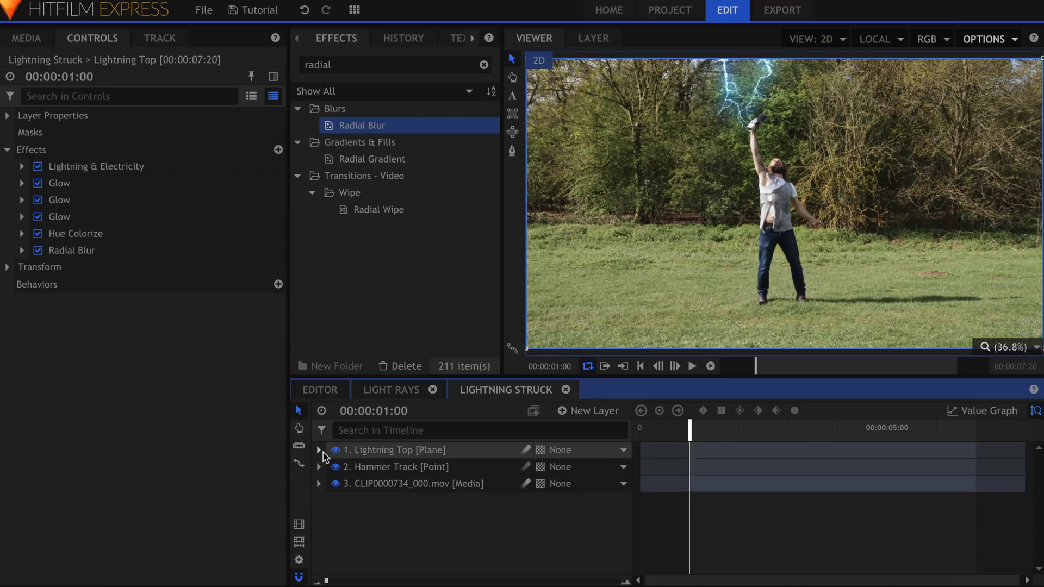
{"action": "left_click", "coordinate": [26, 38]}
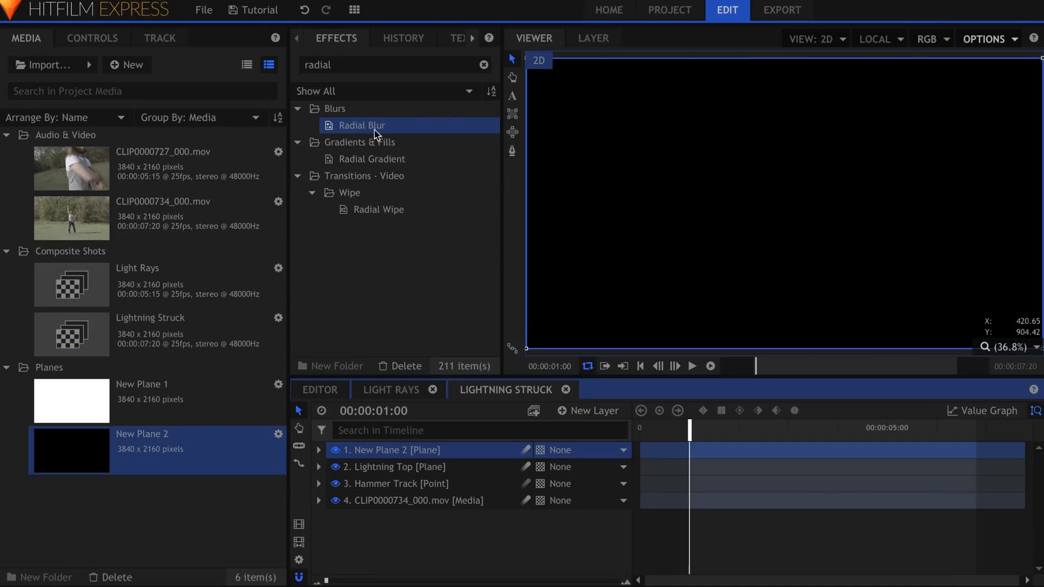
Put a Light Flares effect on the new black plane and blend it in Screen mode
{"action": "type", "text": "flares"}
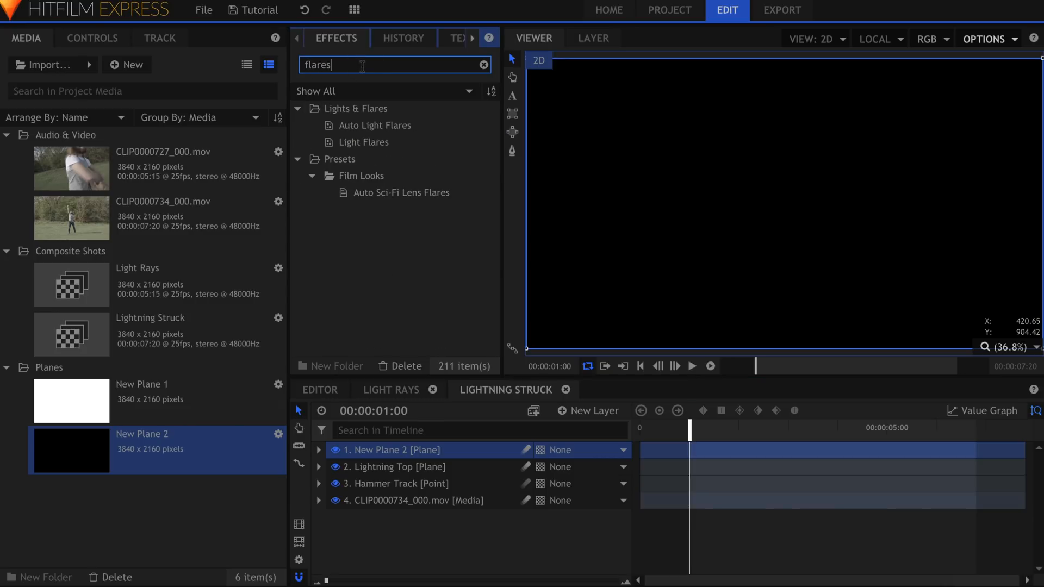
{"action": "left_click", "coordinate": [365, 141]}
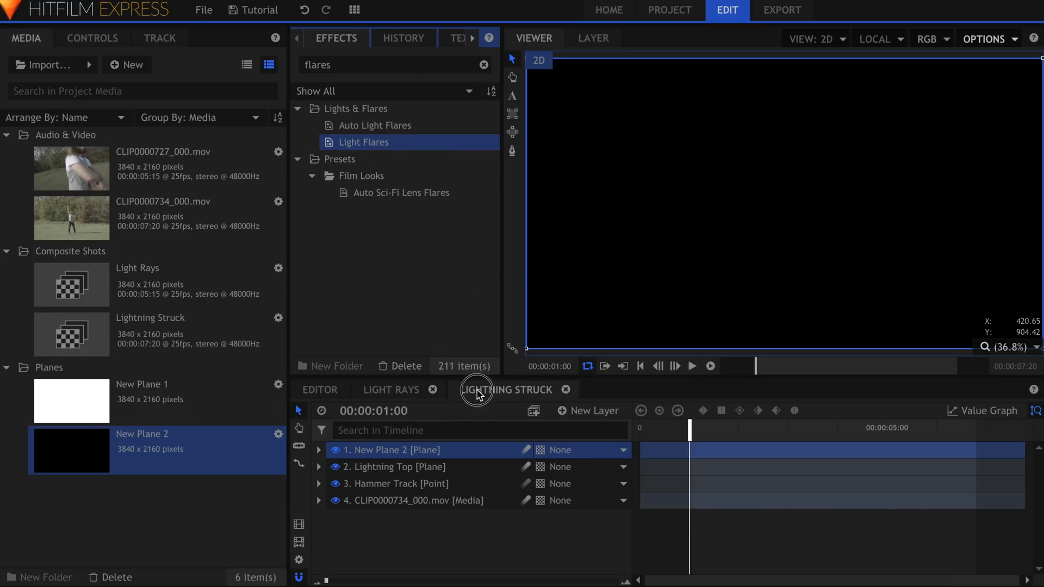
{"action": "right_click", "coordinate": [392, 449]}
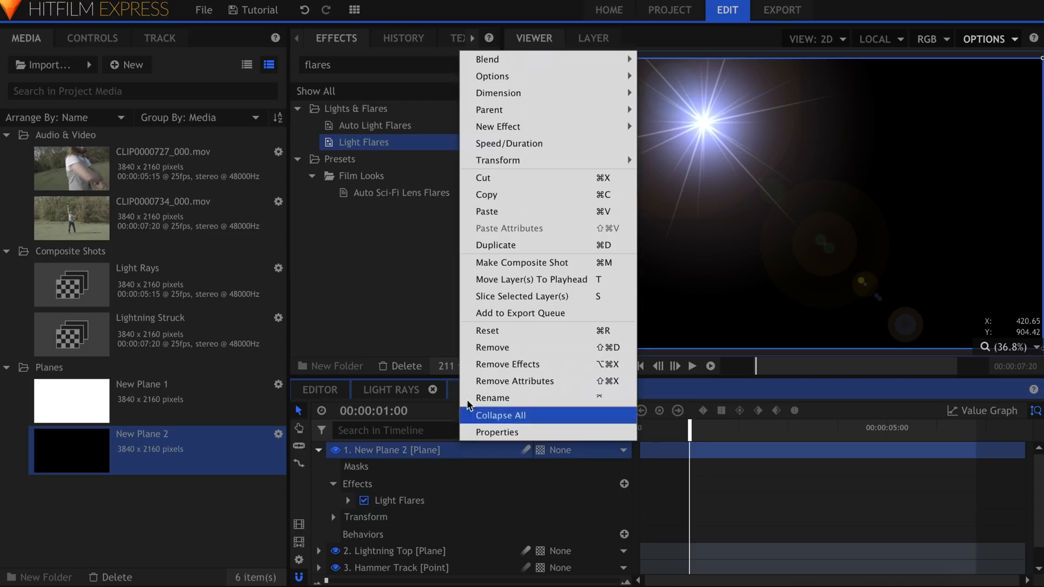
{"action": "mouse_move", "coordinate": [492, 64]}
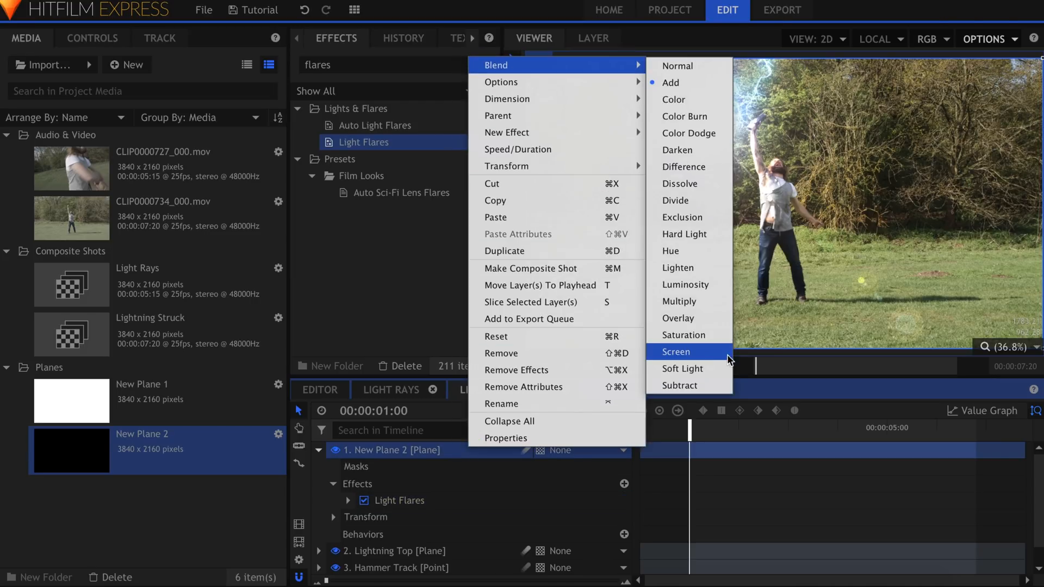
{"action": "left_click", "coordinate": [675, 351]}
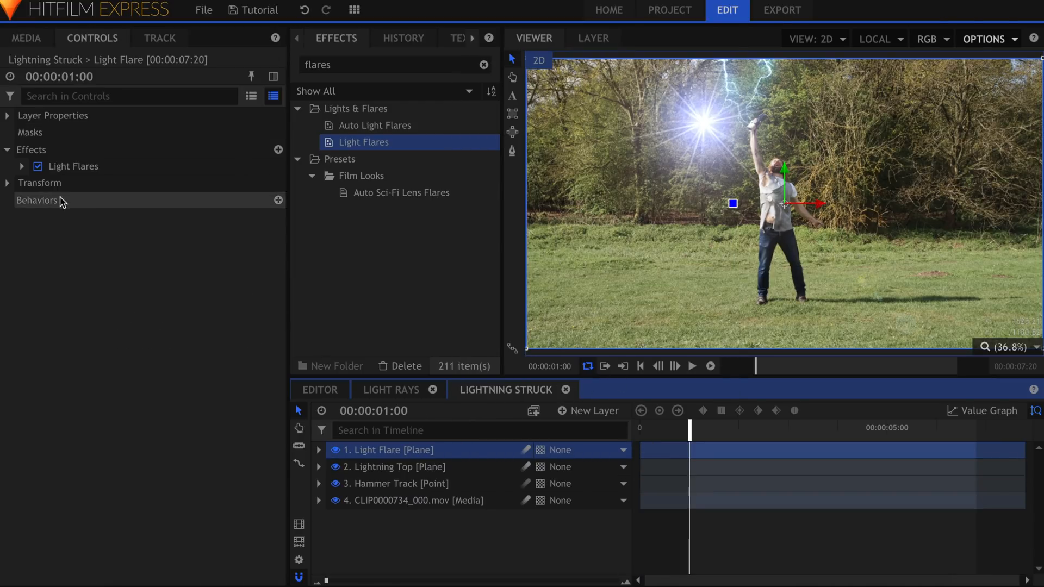
Set the flare to Microparticle streak tracking Hammer Track with hotspot brightness 0
{"action": "left_click", "coordinate": [22, 166]}
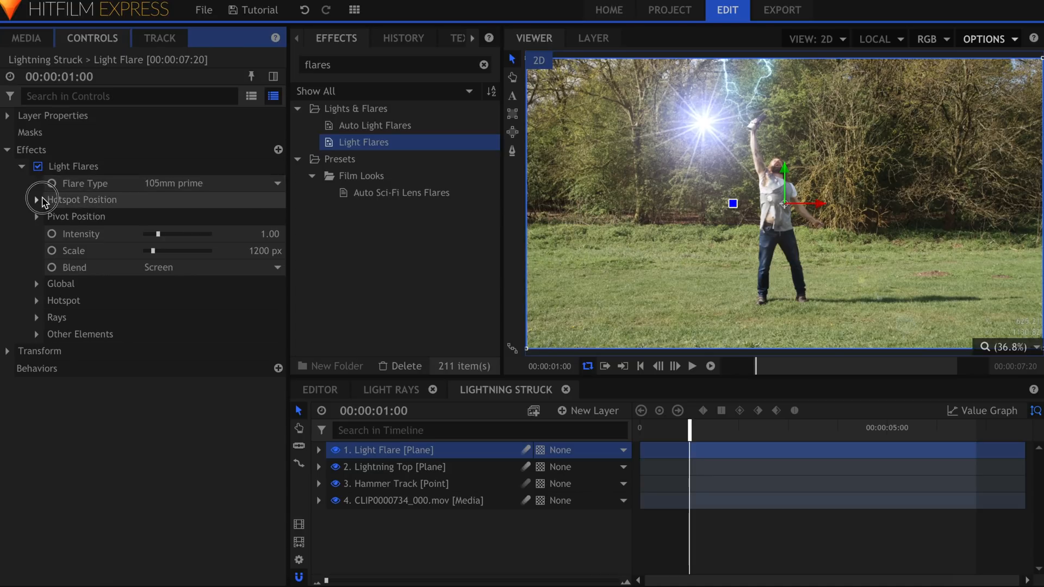
{"action": "left_click", "coordinate": [36, 200]}
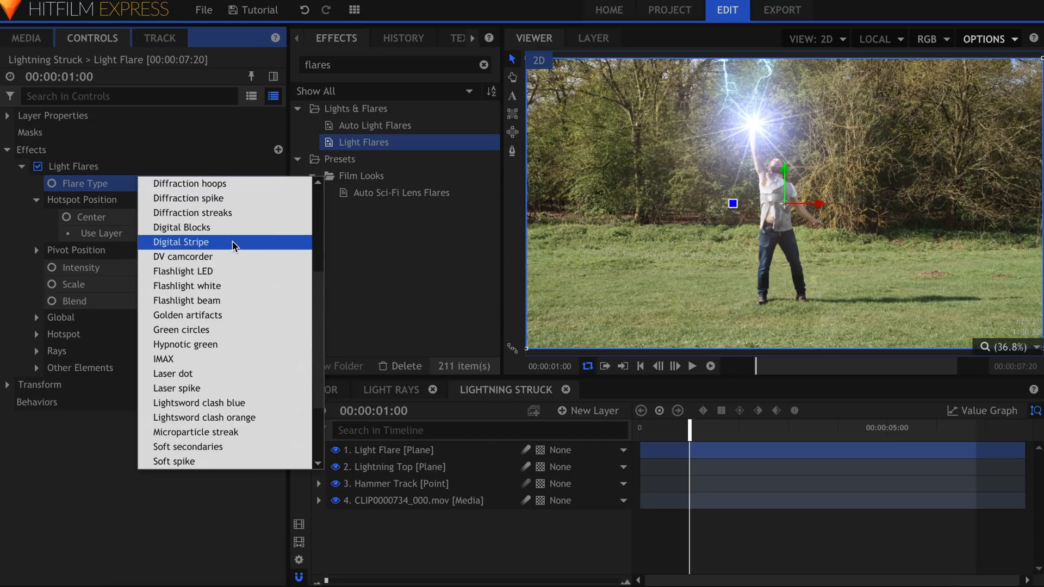
{"action": "scroll", "scroll_direction": "down", "scroll_amount": 3}
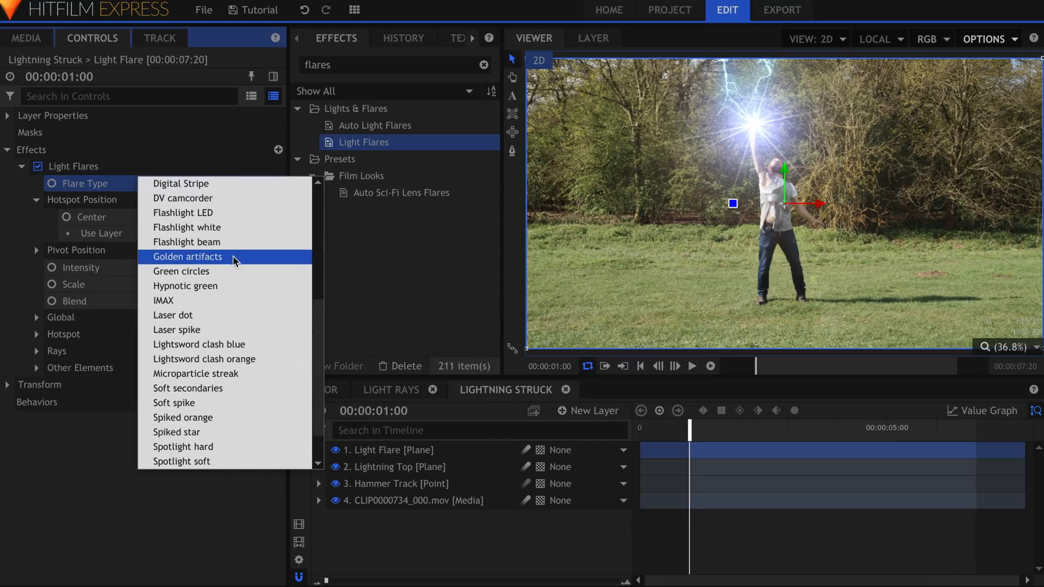
{"action": "left_click", "coordinate": [195, 373]}
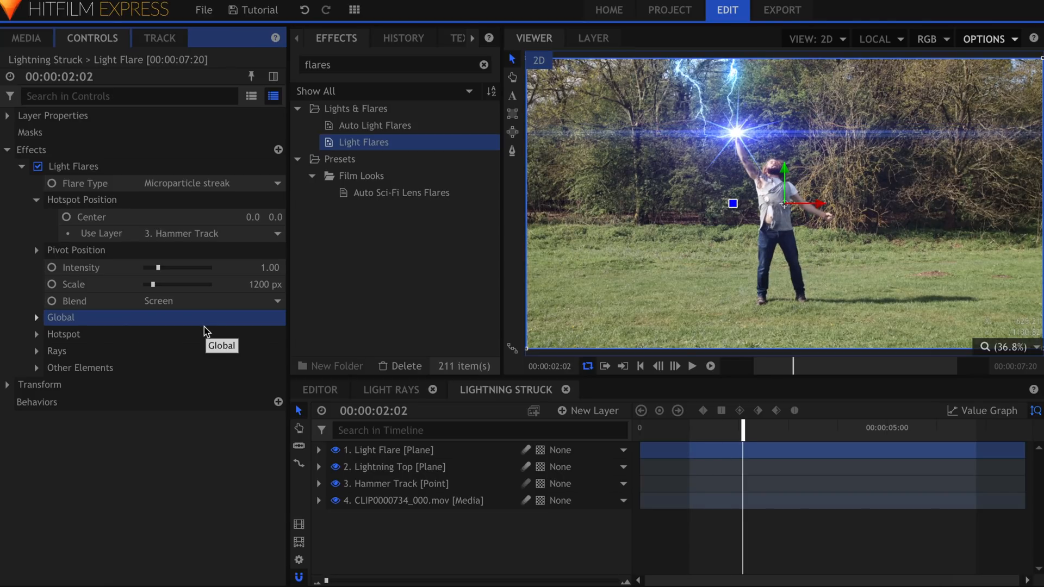
{"action": "mouse_move", "coordinate": [712, 147]}
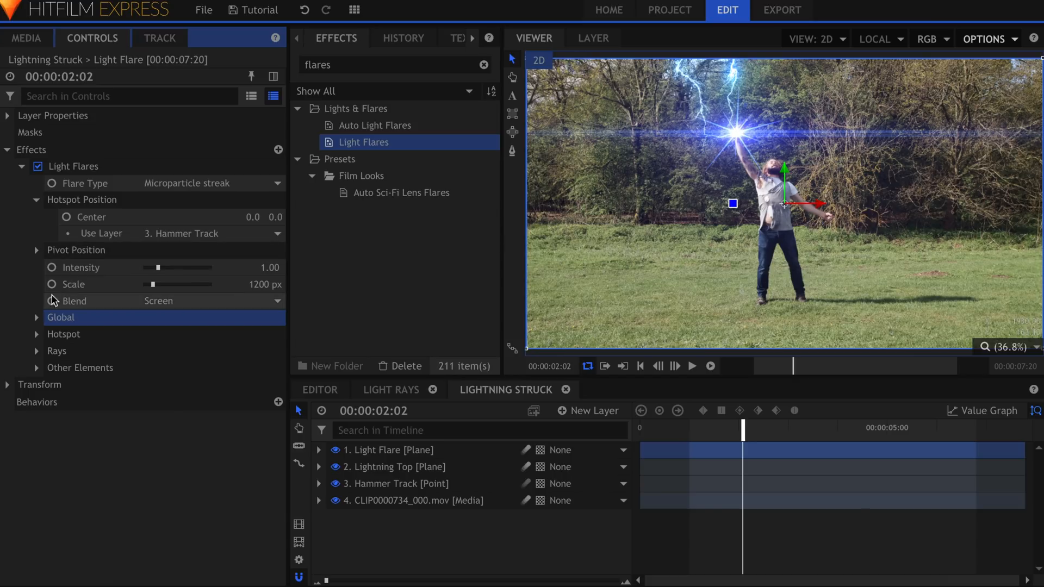
{"action": "left_click", "coordinate": [37, 334]}
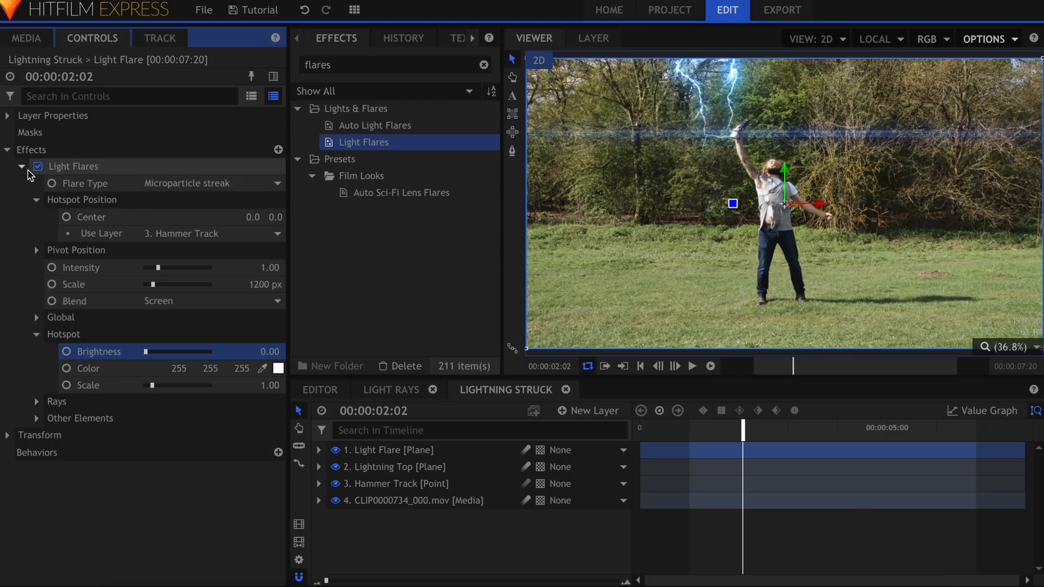
Duplicate the Light Flares effect and make the copy a Chromatic halo
{"action": "right_click", "coordinate": [72, 166]}
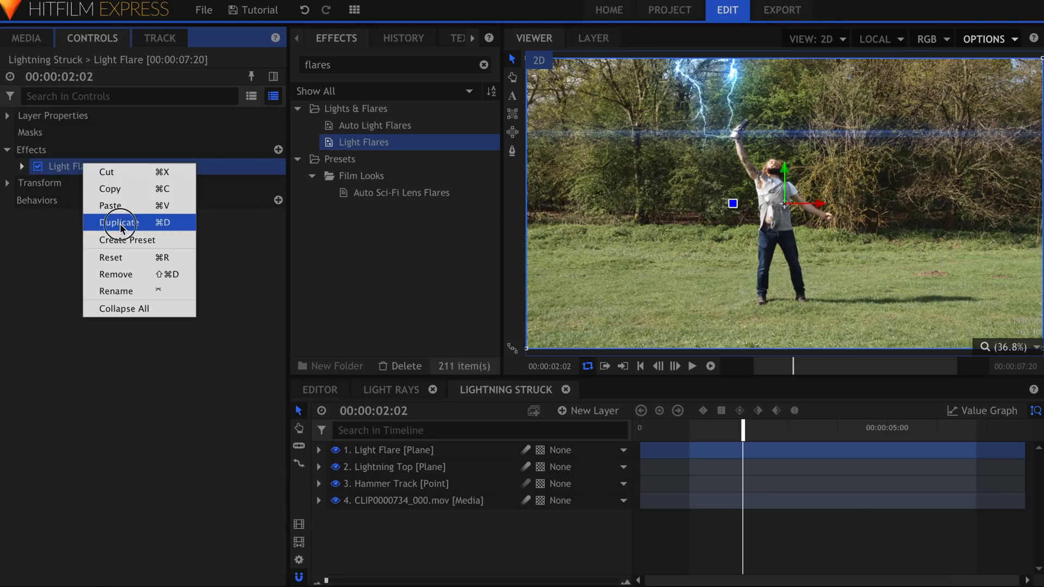
{"action": "left_click", "coordinate": [121, 222]}
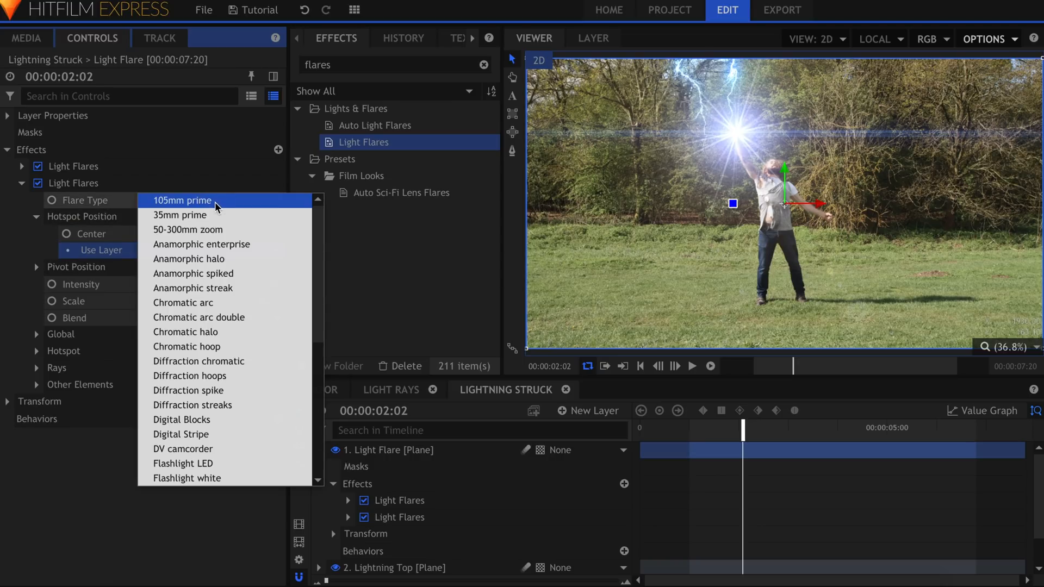
{"action": "mouse_move", "coordinate": [206, 435]}
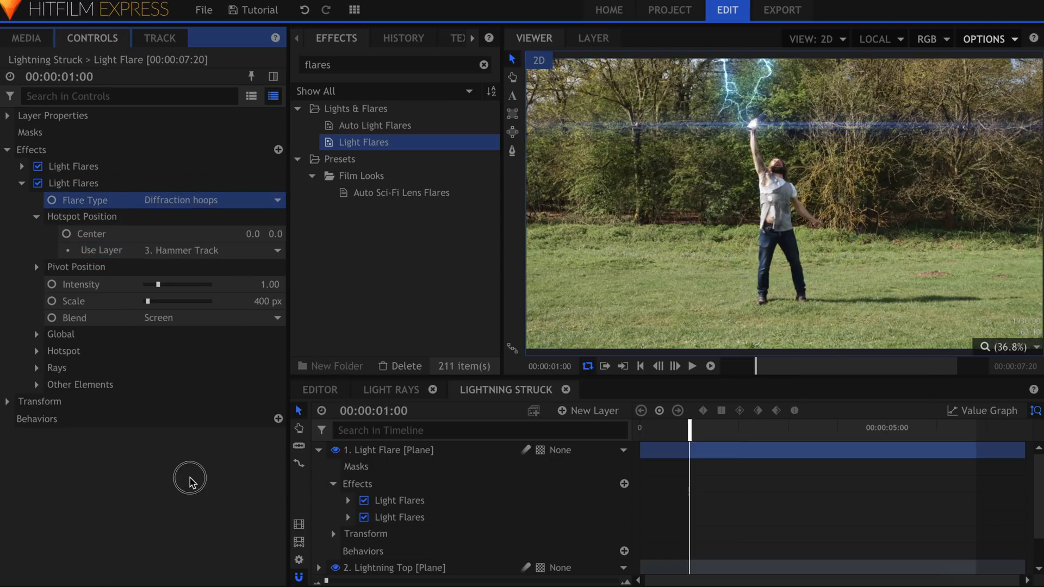
{"action": "left_click", "coordinate": [691, 365]}
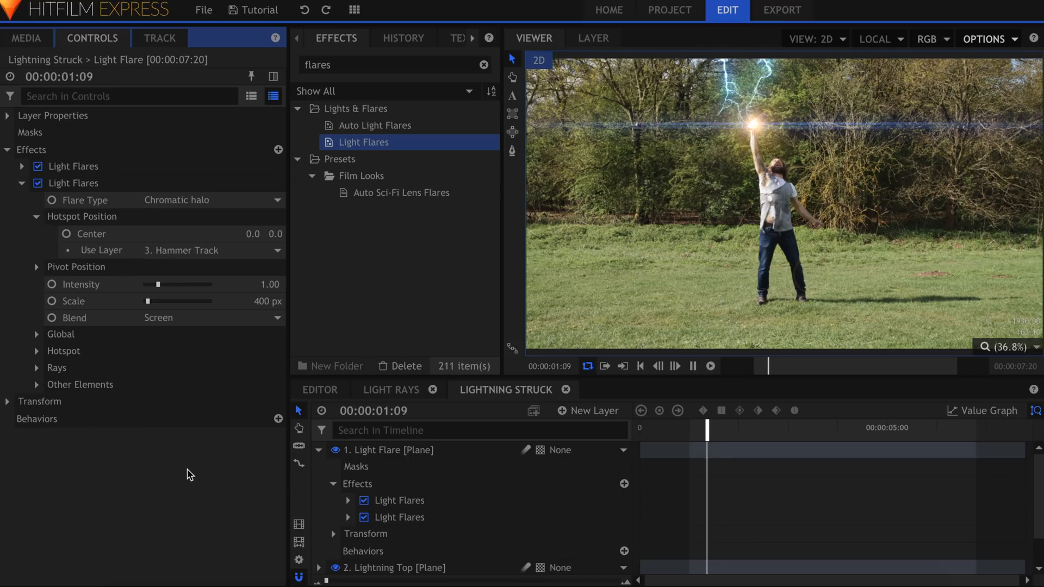
{"action": "left_click", "coordinate": [656, 365]}
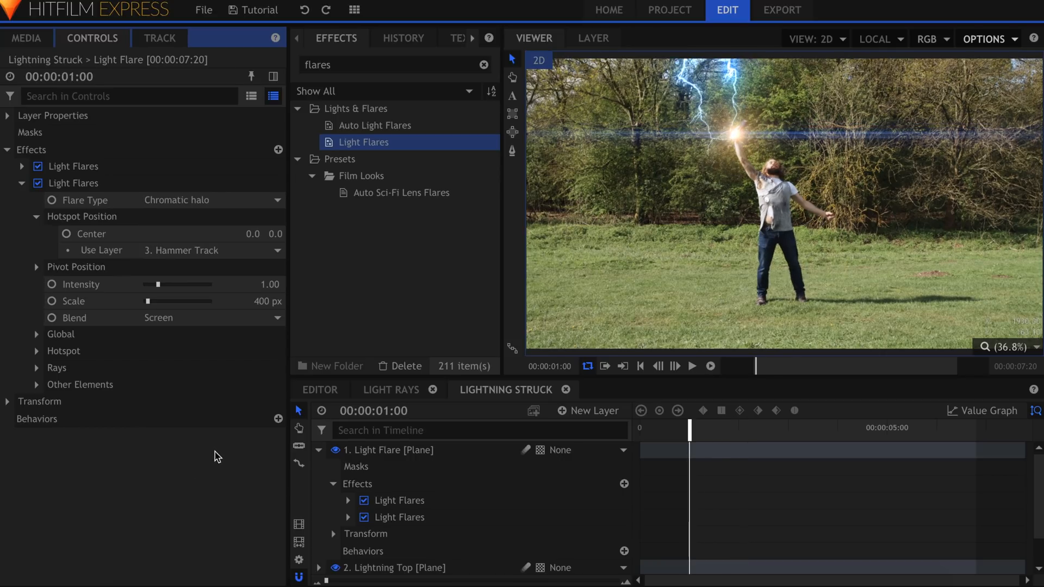
Set the halo flare's Global scale to 400 px
{"action": "left_click", "coordinate": [38, 334]}
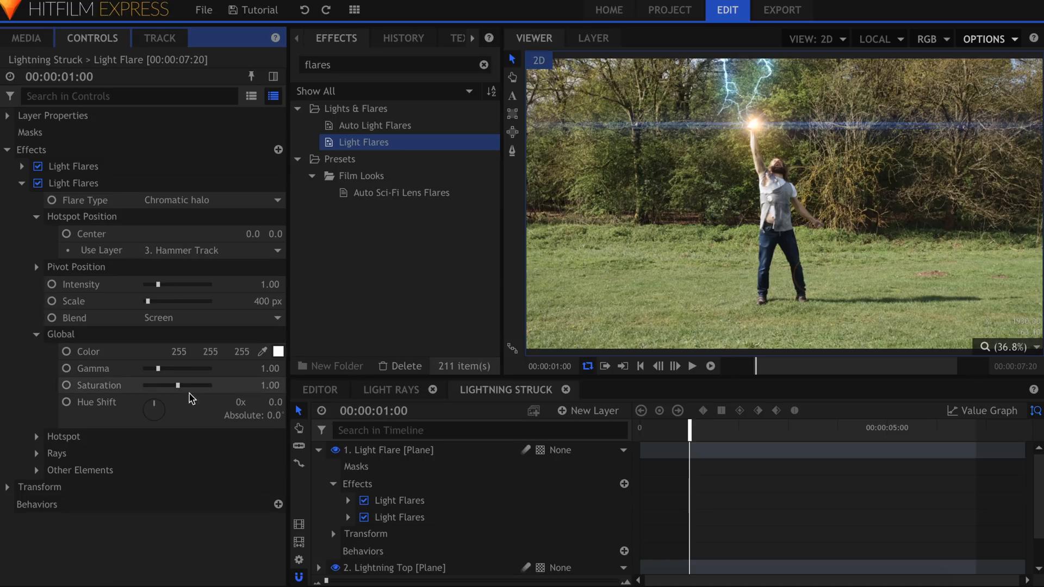
{"action": "left_click", "coordinate": [97, 385]}
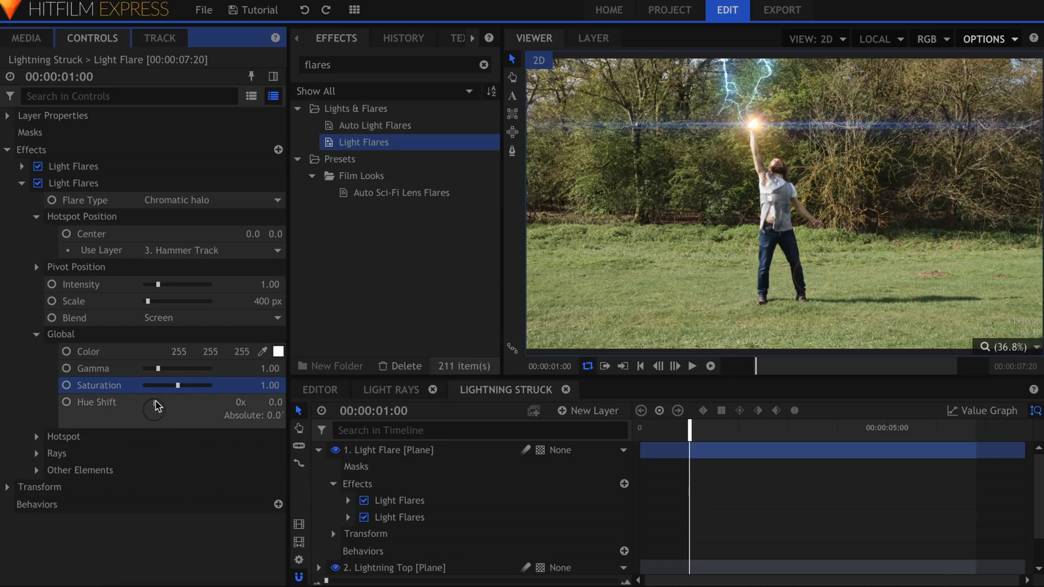
{"action": "left_click_drag", "start_coordinate": [179, 385], "coordinate": [169, 385]}
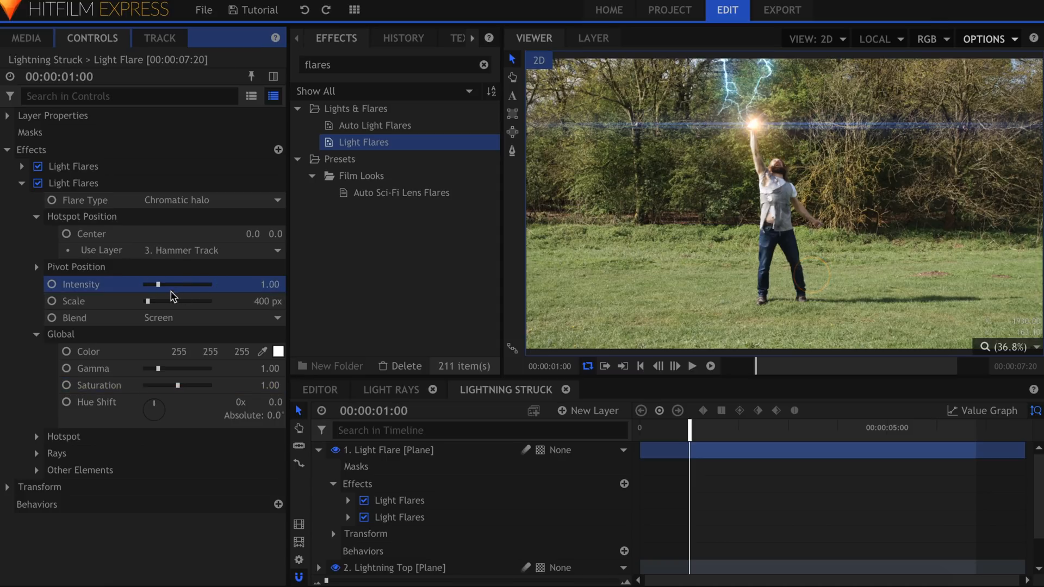
{"action": "left_click", "coordinate": [385, 466]}
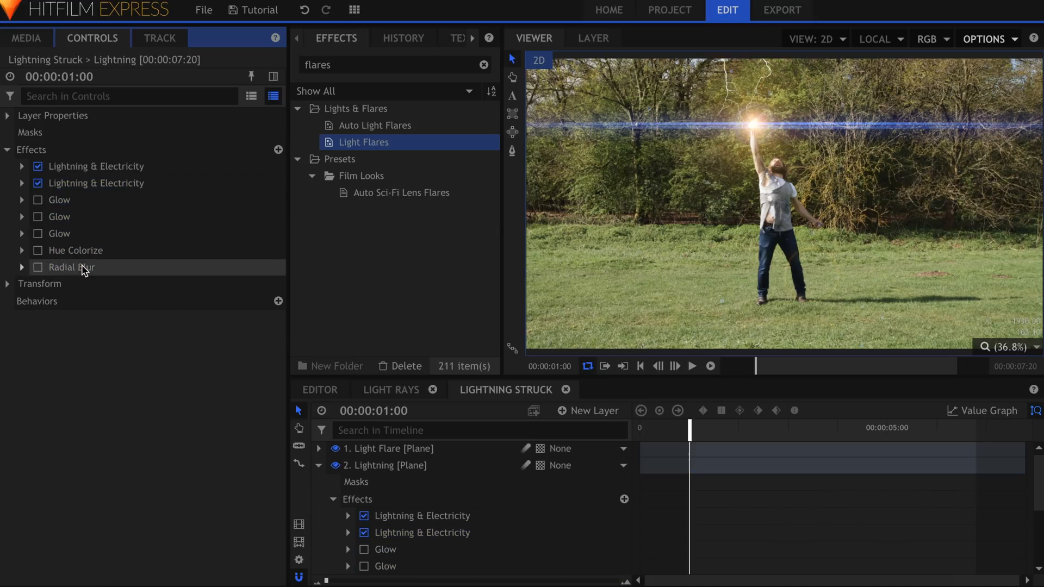
Start the second Lightning & Electricity bolt at the Hammer Track layer
{"action": "left_click", "coordinate": [96, 183]}
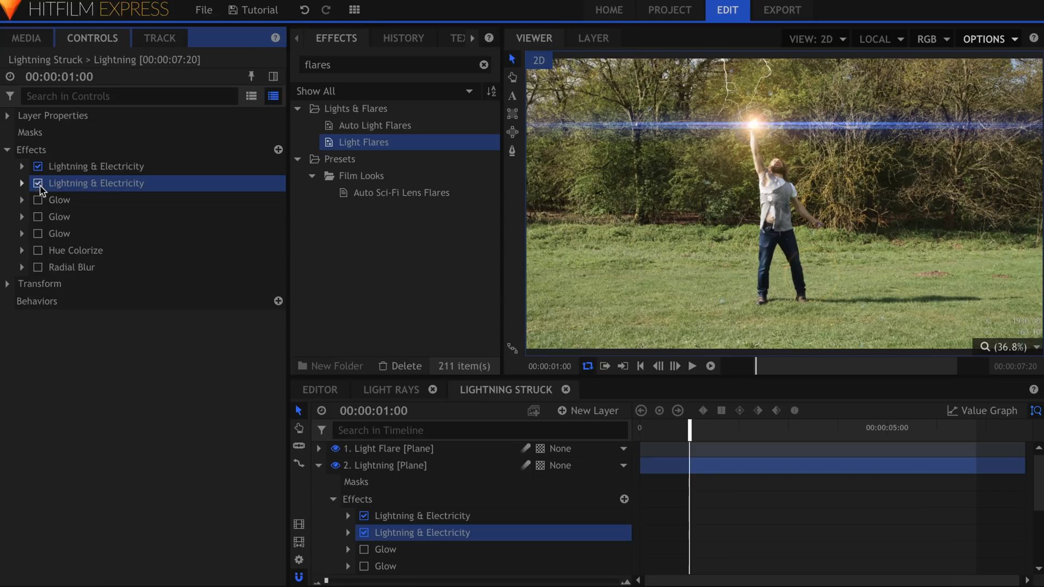
{"action": "left_click", "coordinate": [22, 182]}
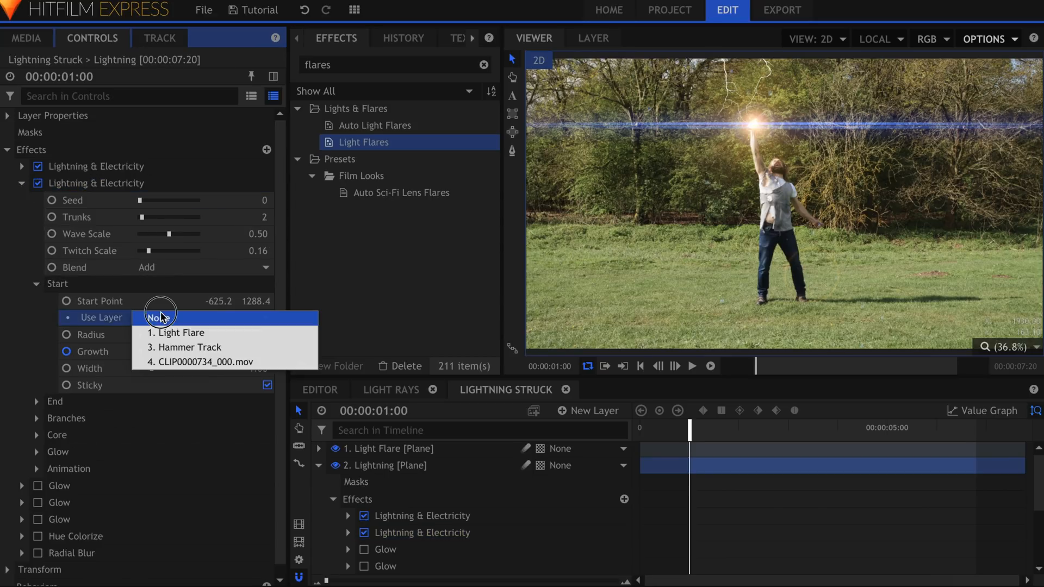
{"action": "left_click", "coordinate": [185, 347]}
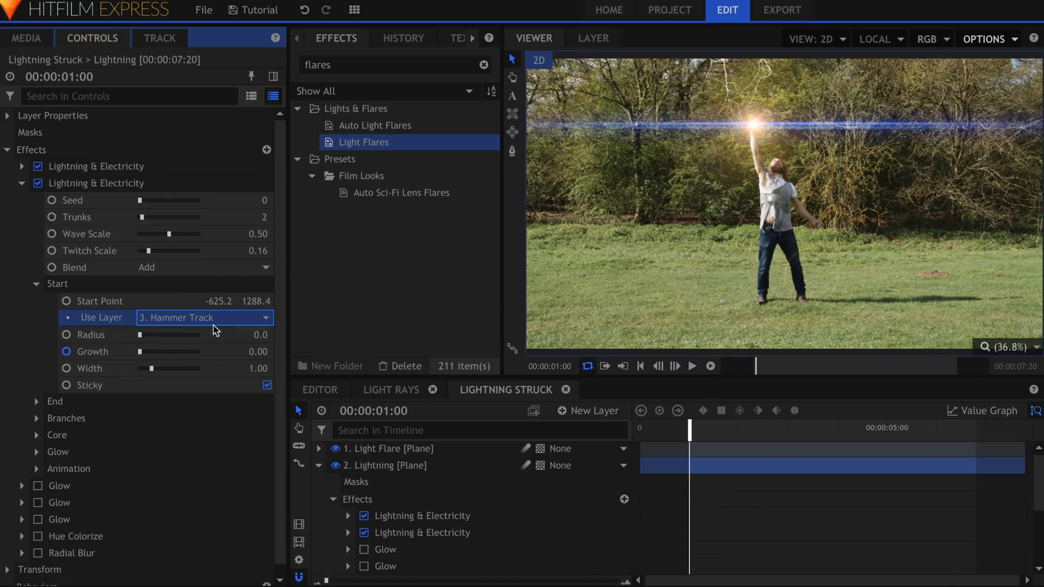
{"action": "left_click", "coordinate": [200, 301]}
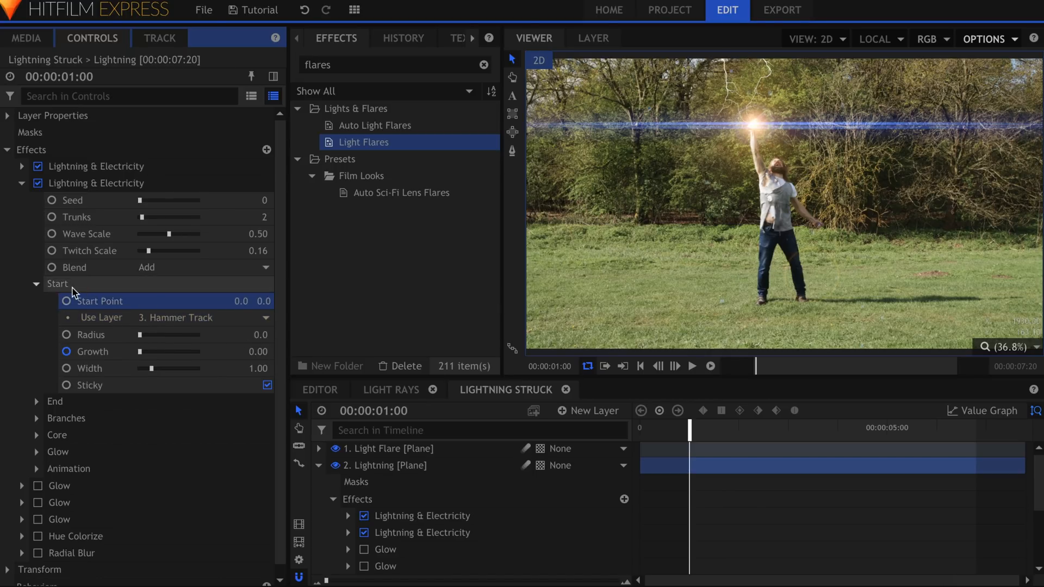
Free the bolt's end from the hammer and drop its End Point onto the man's body
{"action": "left_click", "coordinate": [54, 300]}
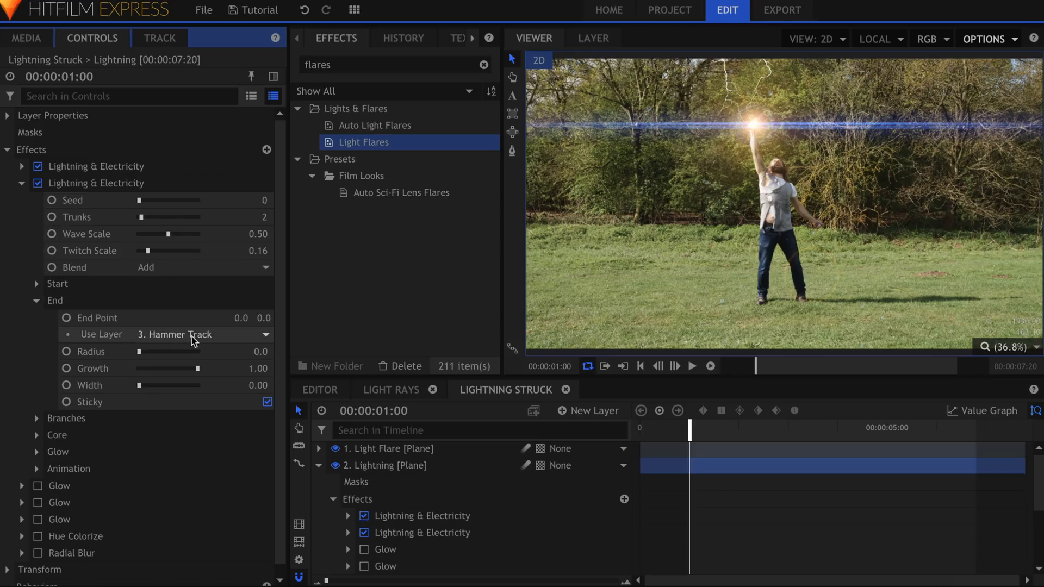
{"action": "left_click", "coordinate": [204, 334]}
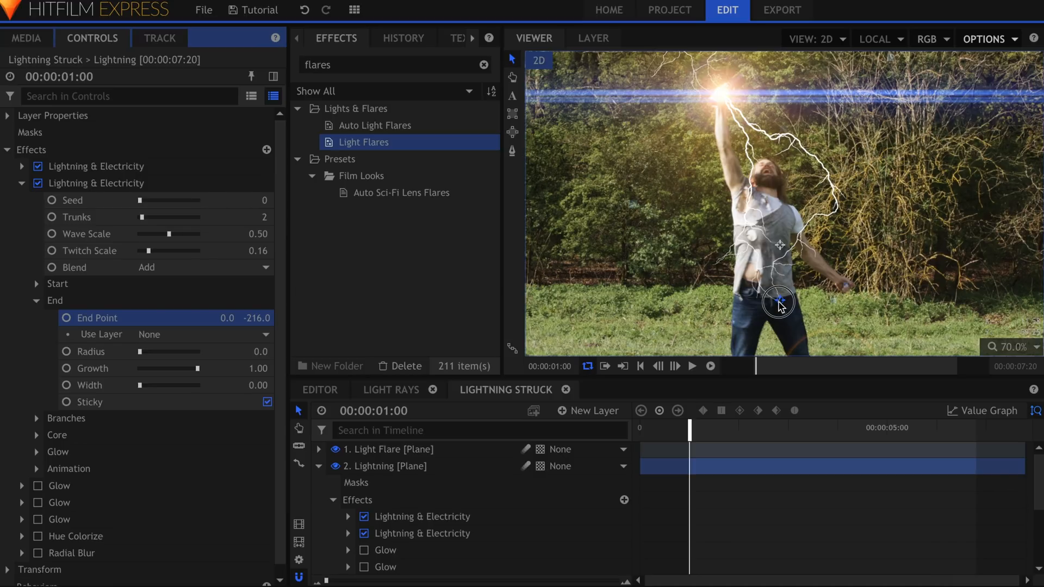
{"action": "left_click_drag", "start_coordinate": [779, 300], "coordinate": [779, 247]}
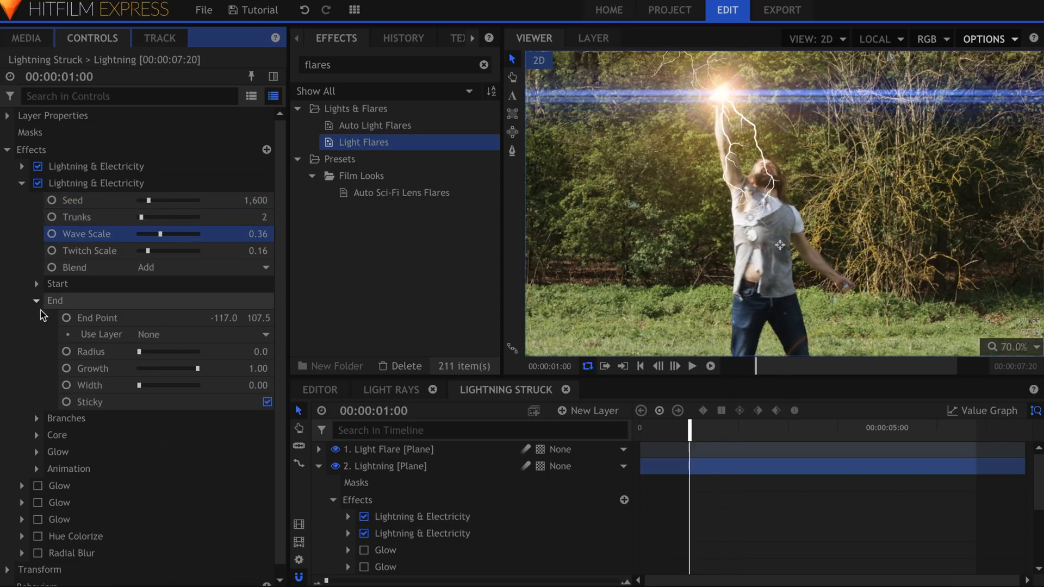
{"action": "left_click_drag", "start_coordinate": [138, 351], "coordinate": [158, 351]}
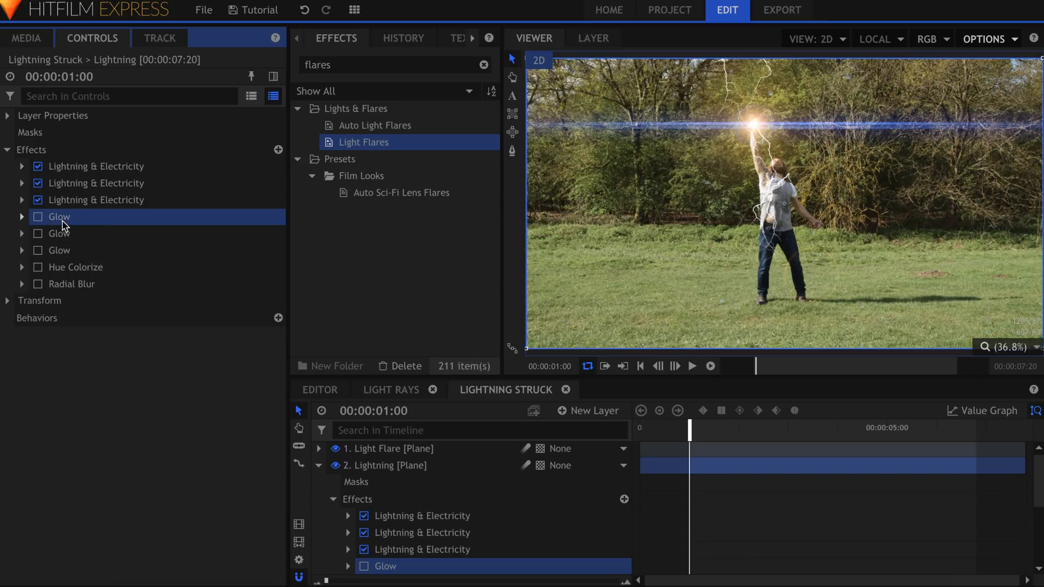
Add a Quick 3D Smoke layer and hide the Light Flare, Lightning and footage layers
{"action": "left_click", "coordinate": [38, 216]}
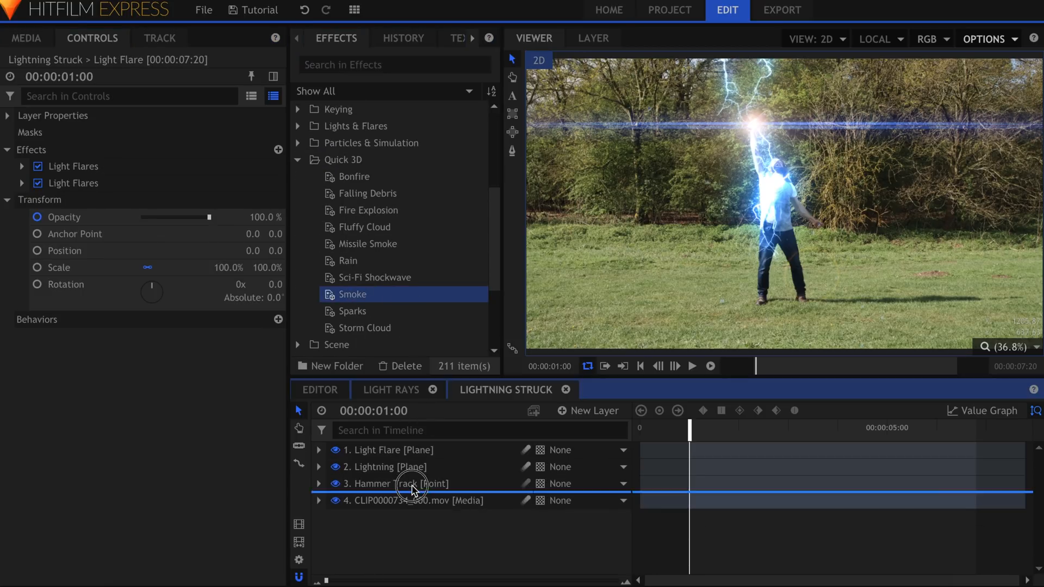
{"action": "double_click", "coordinate": [351, 294]}
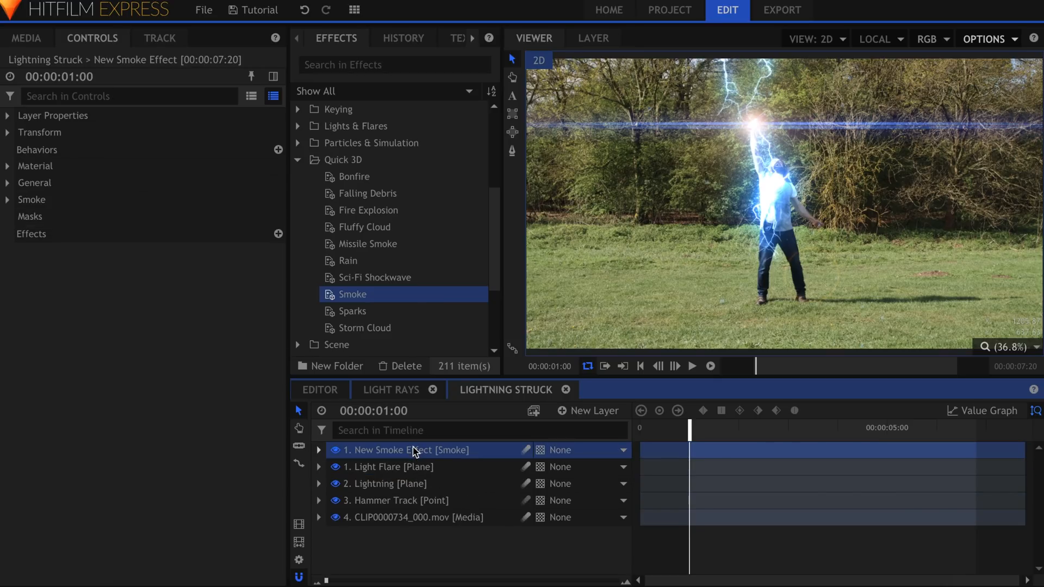
{"action": "left_click", "coordinate": [336, 466]}
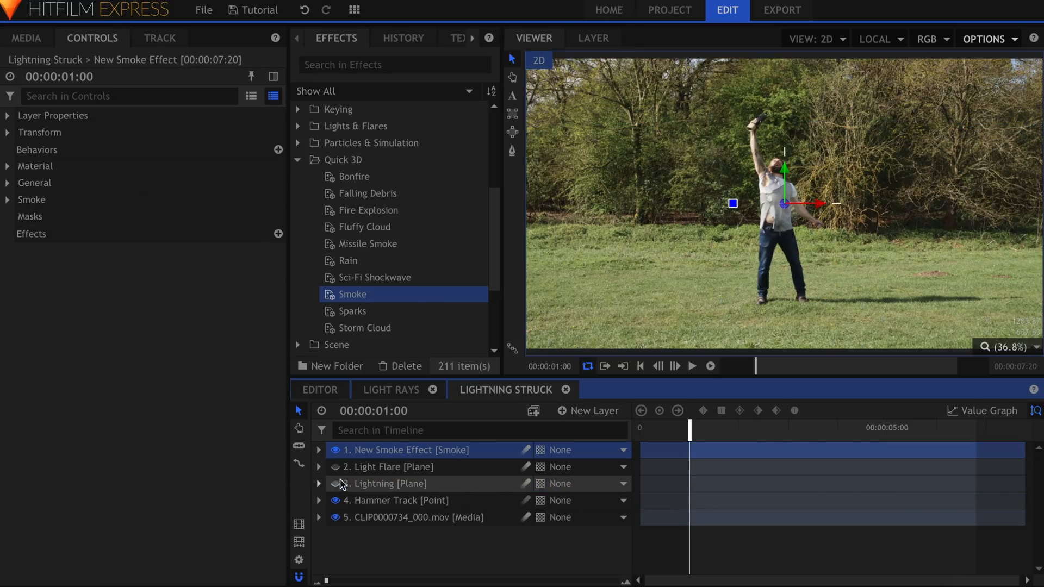
{"action": "left_click", "coordinate": [9, 200]}
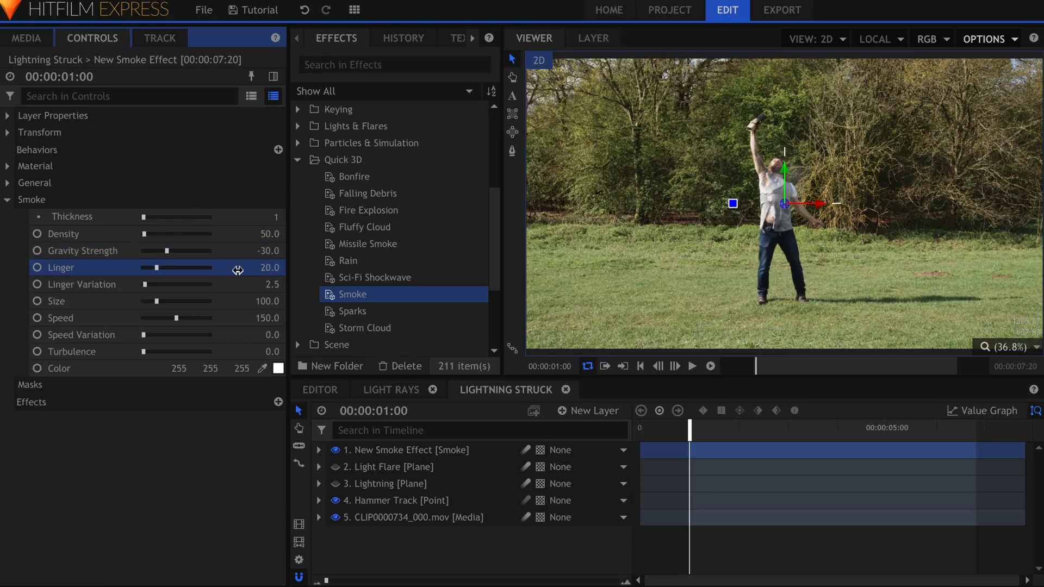
{"action": "left_click", "coordinate": [7, 183]}
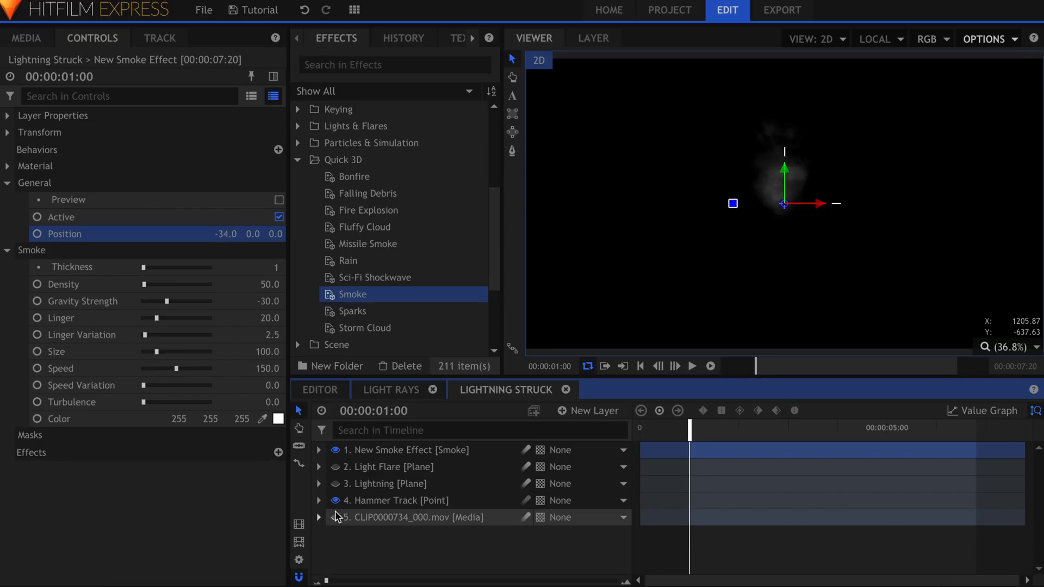
Play the shot to preview the smoke rising on its own
{"action": "left_click", "coordinate": [691, 365]}
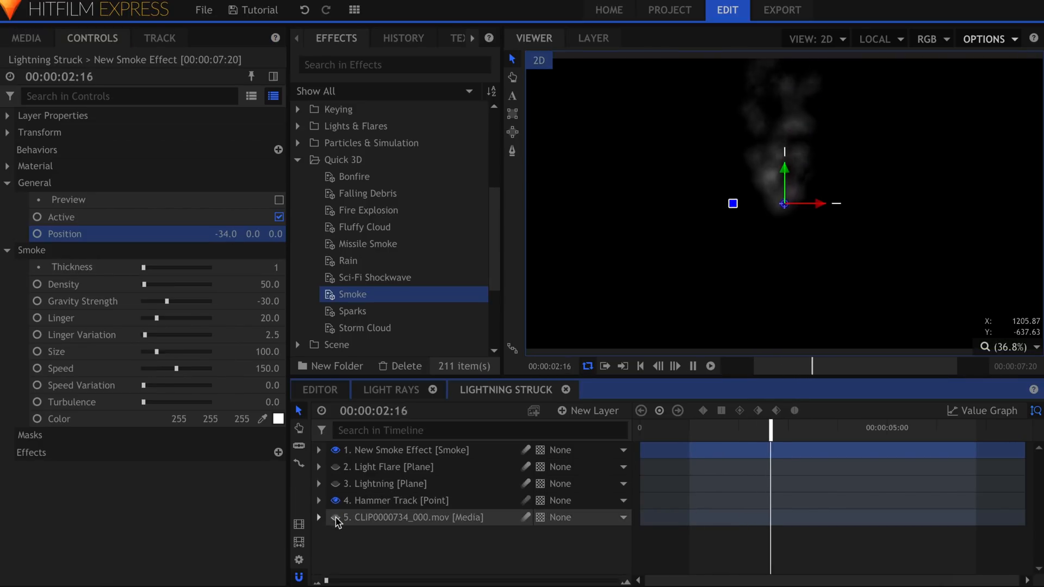
{"action": "left_click", "coordinate": [710, 365]}
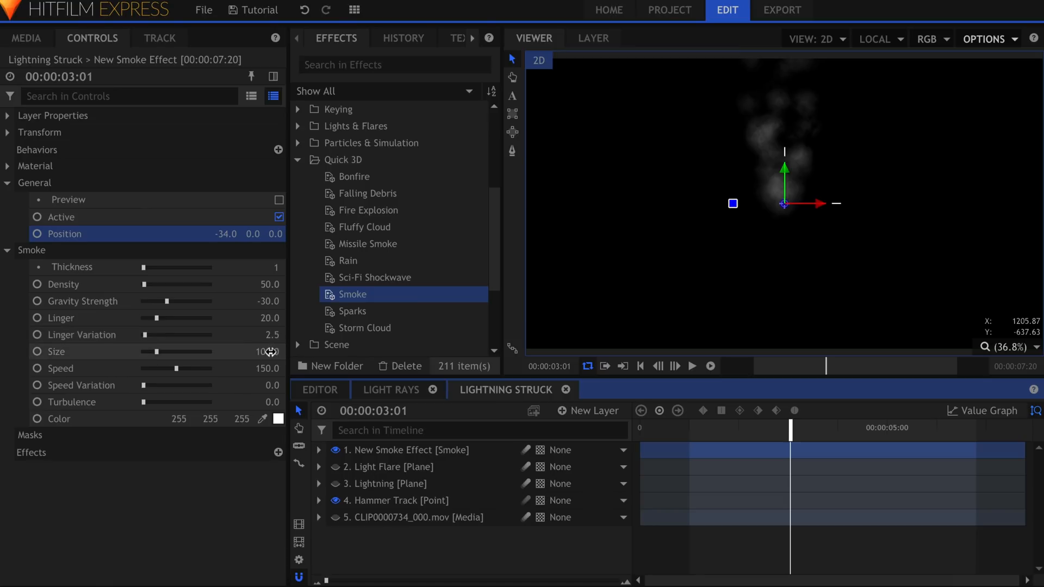